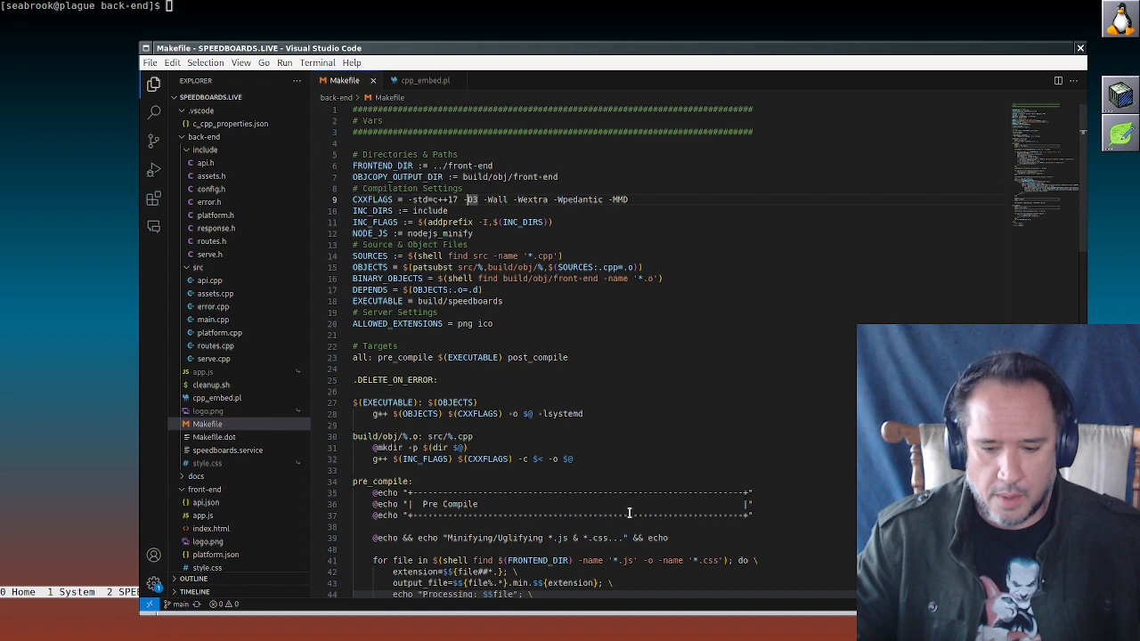
Scroll back and forth through the Makefile while reviewing its rules.
scroll(down, 3)
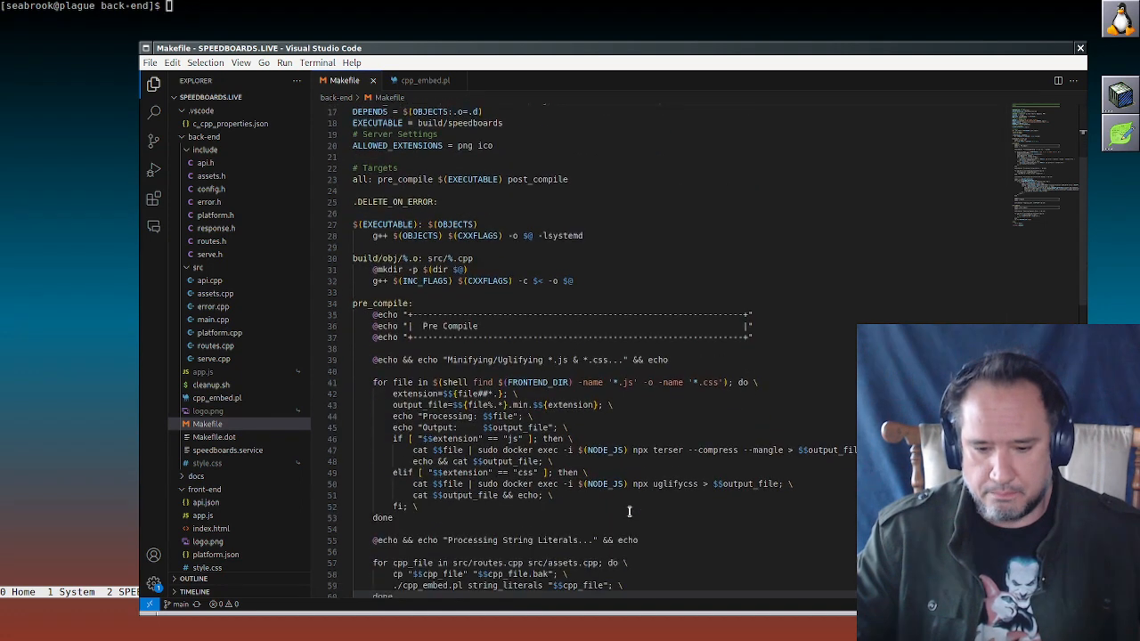
scroll(up, 3)
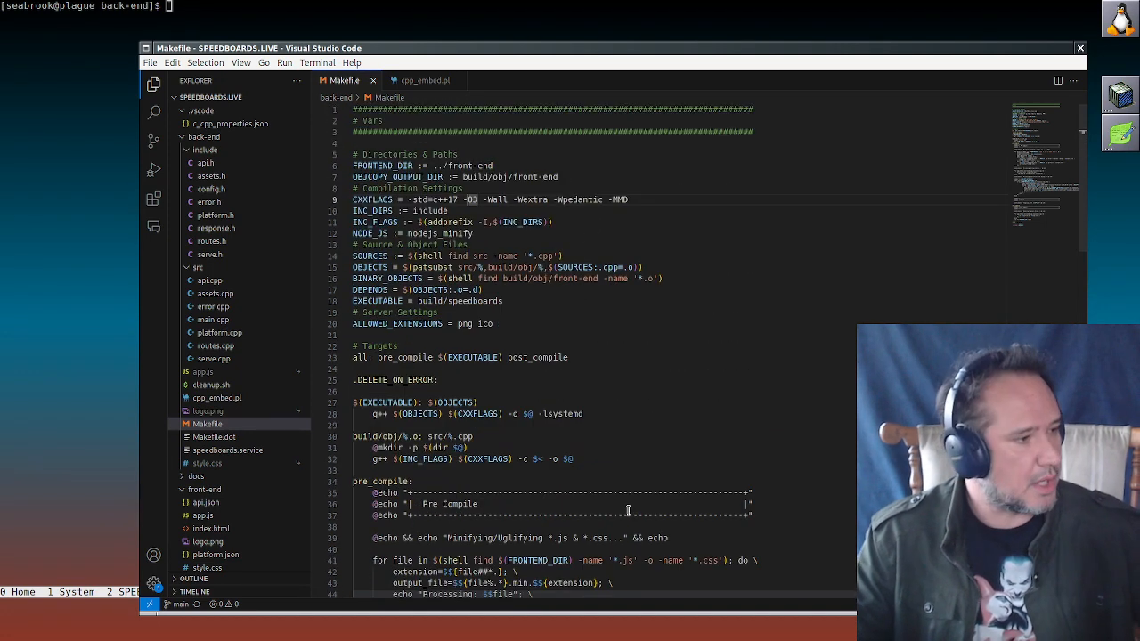
mouse_move(619, 510)
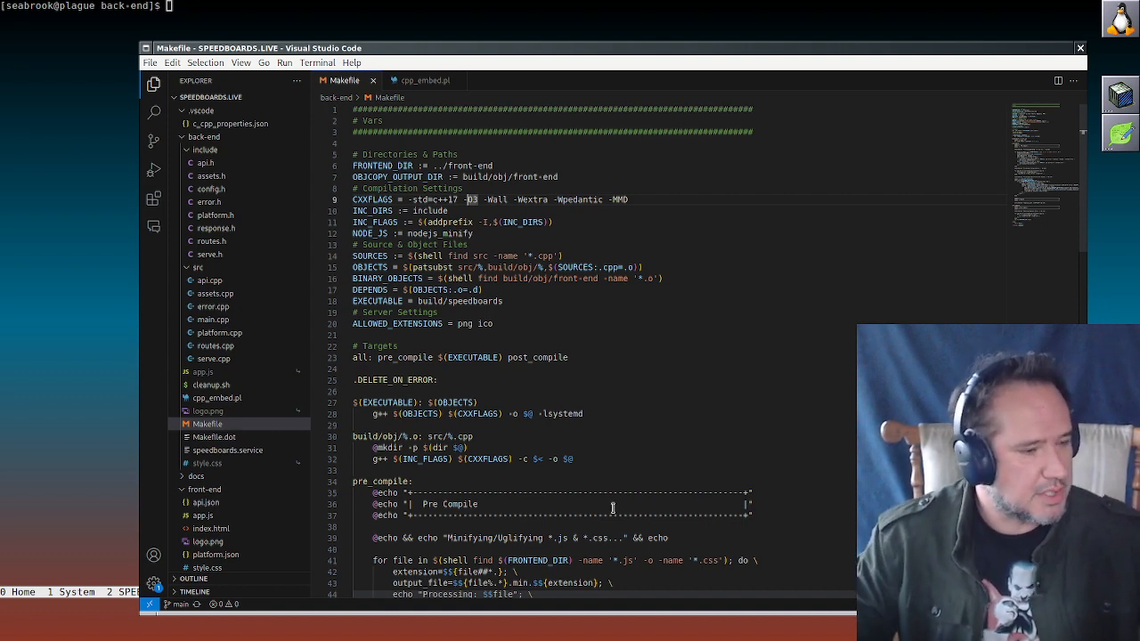
scroll(down, 3)
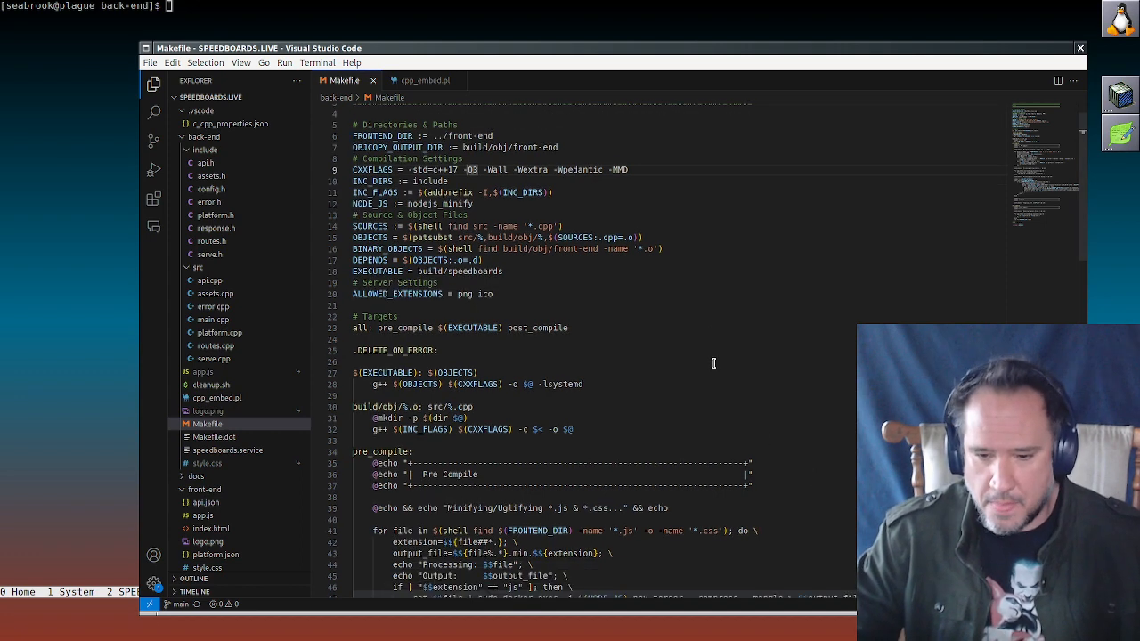
scroll(up, 3)
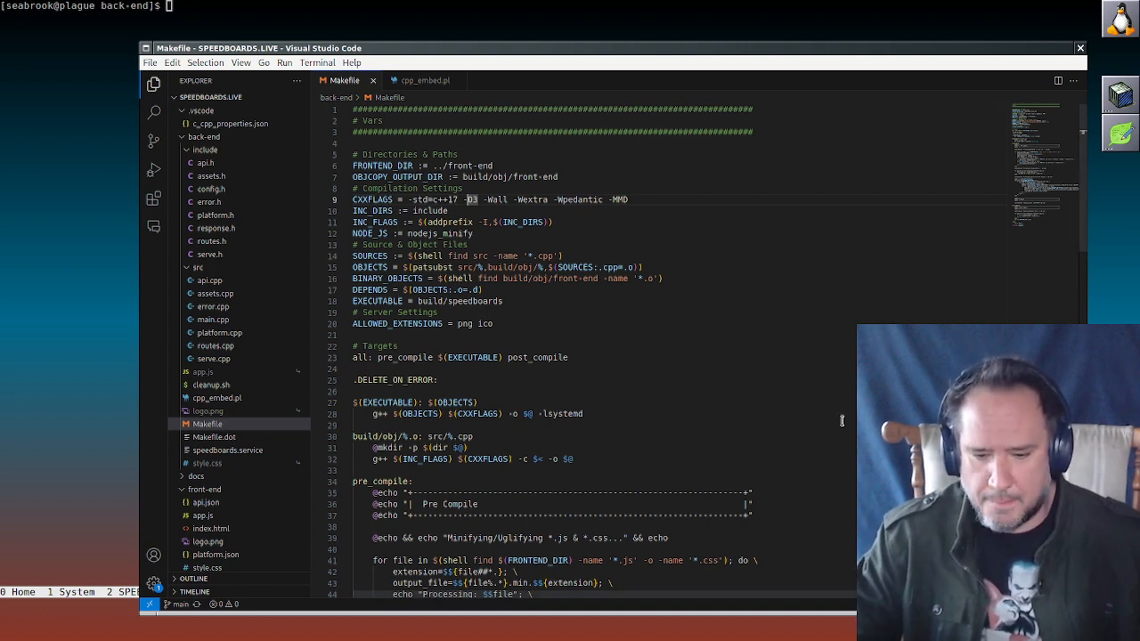
scroll(down, 3)
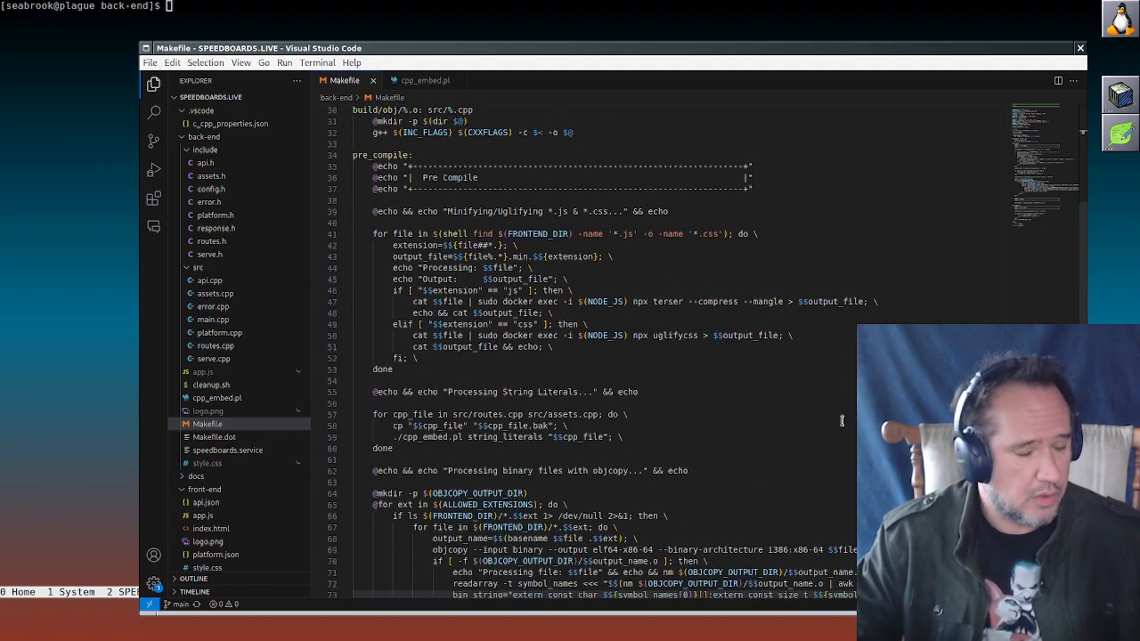
scroll(up, 3)
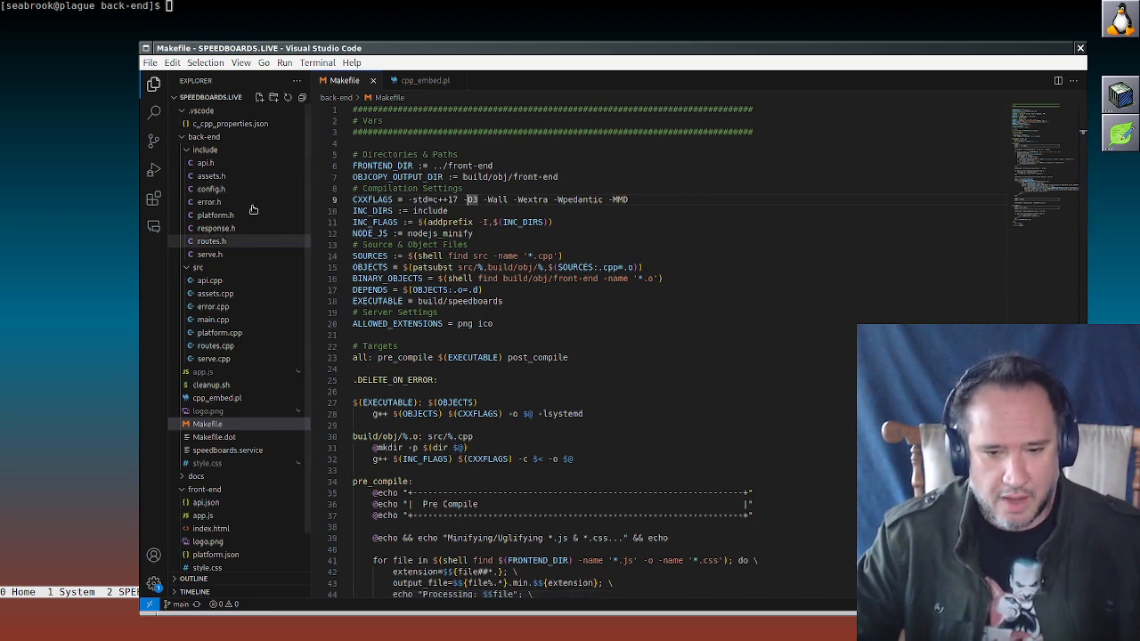
scroll(down, 3)
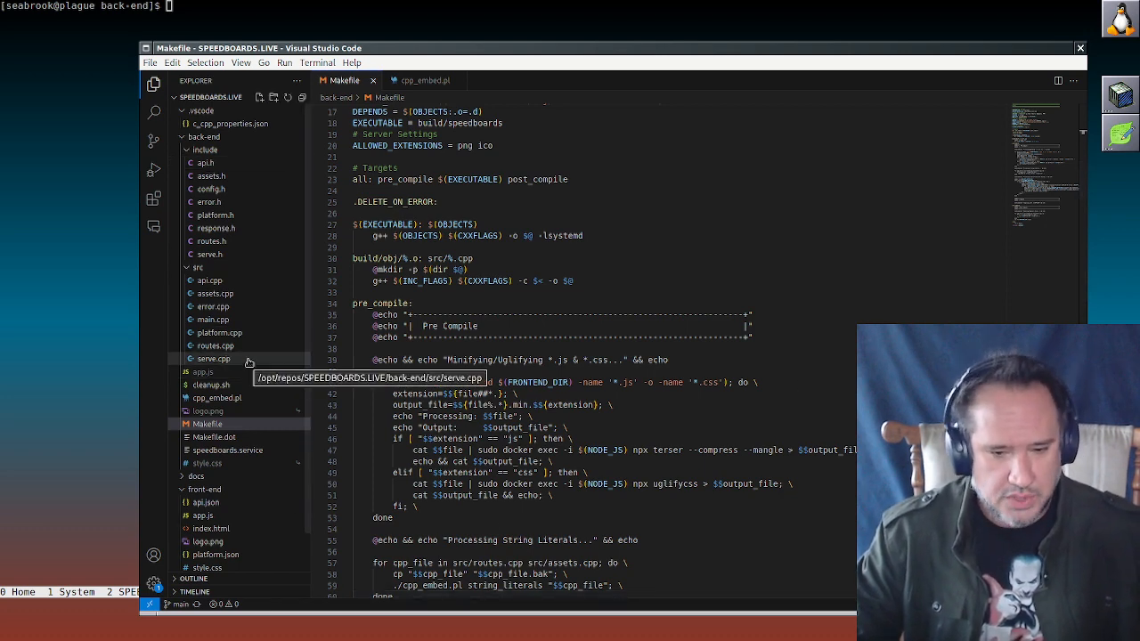
mouse_move(239, 357)
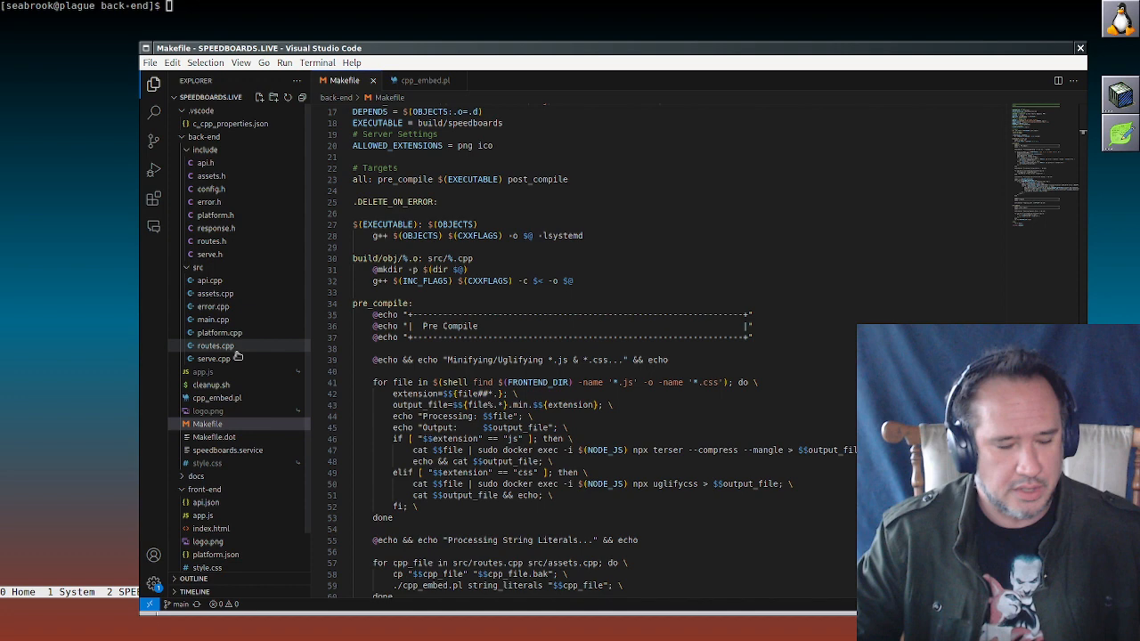
scroll(up, 3)
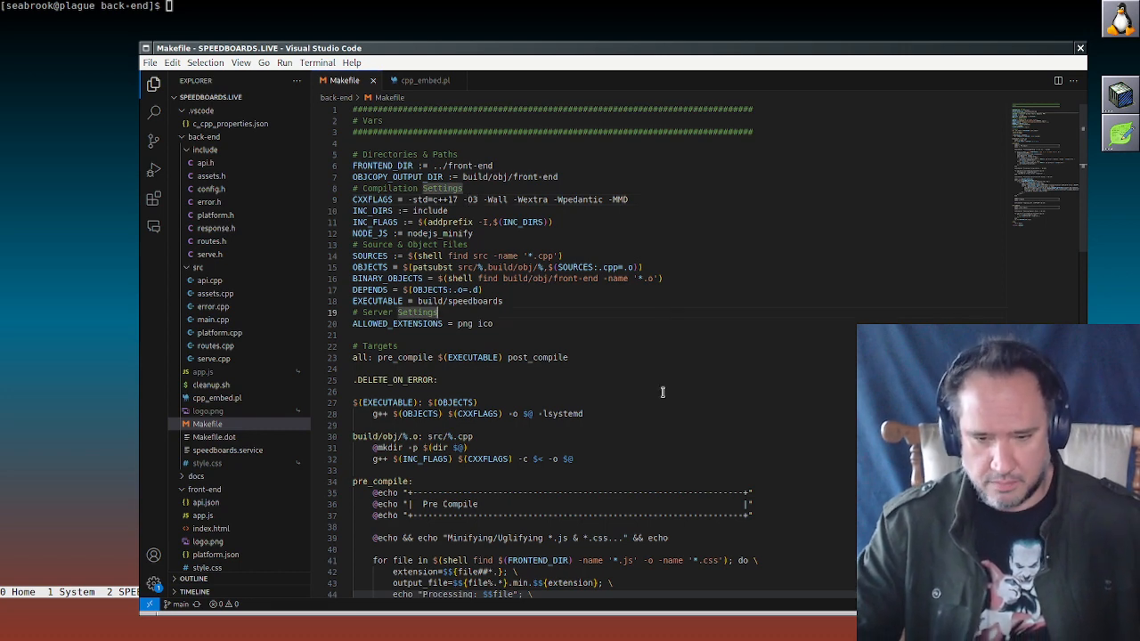
scroll(down, 3)
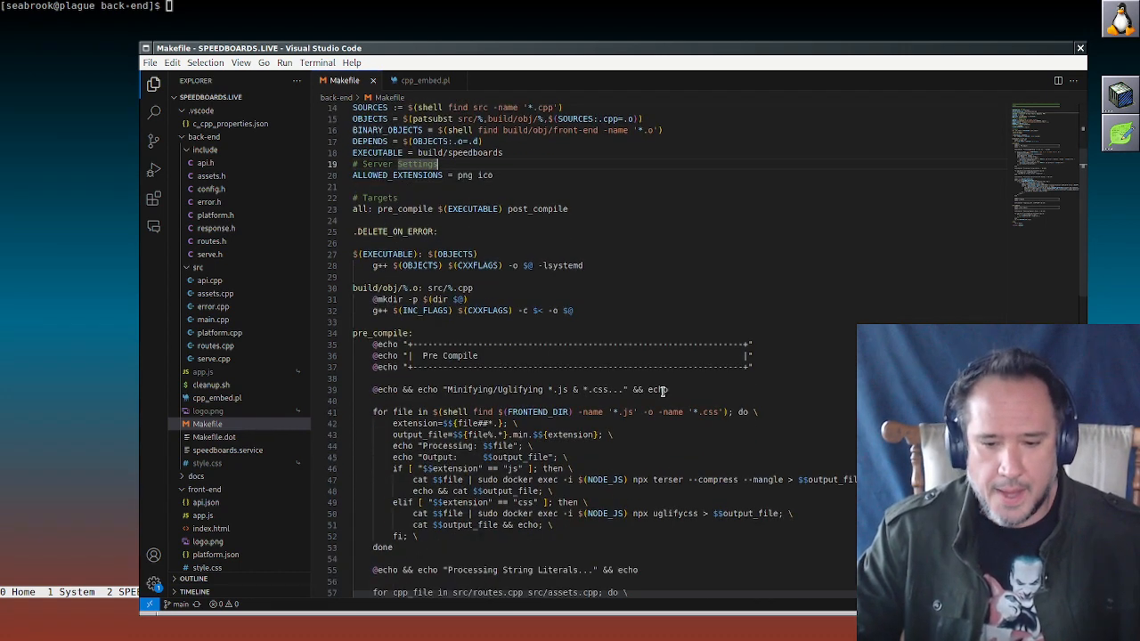
scroll(up, 3)
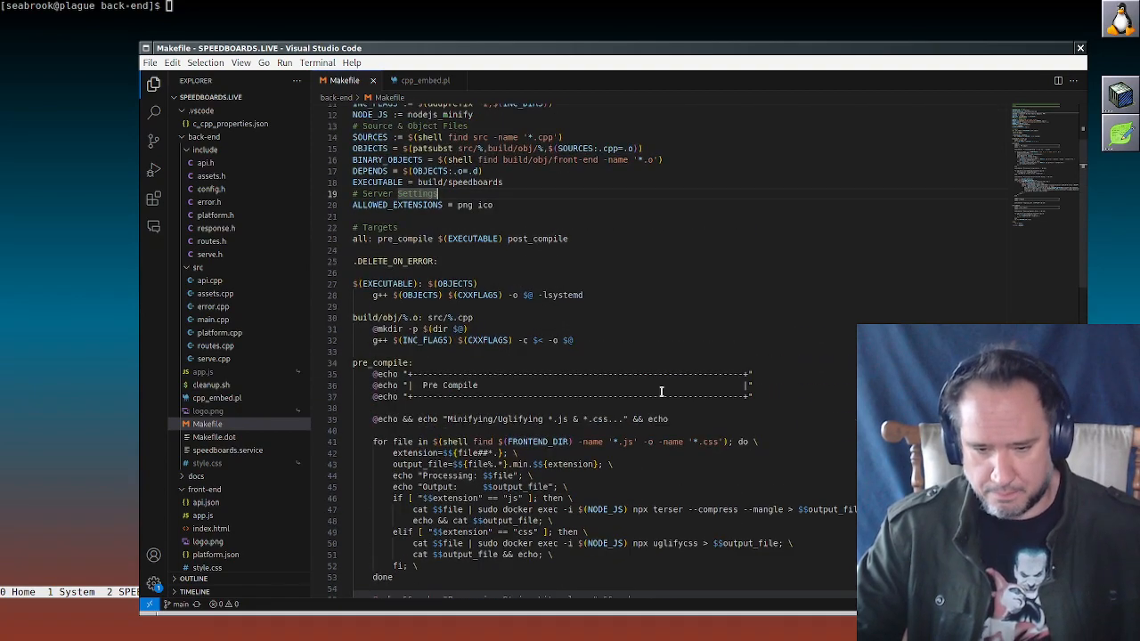
scroll(down, 3)
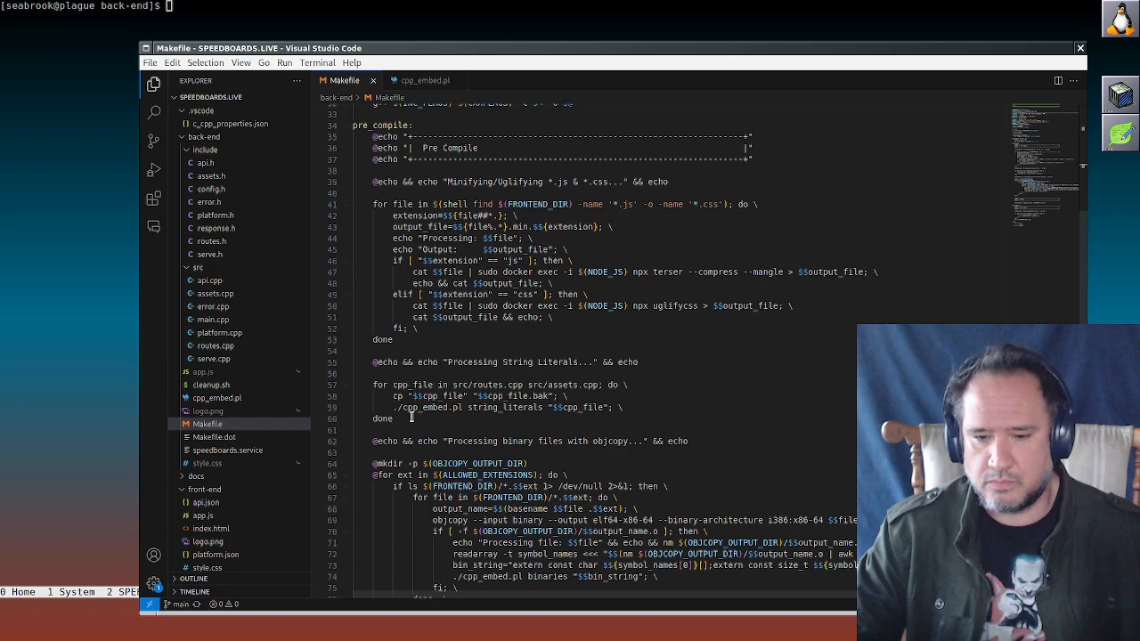
scroll(up, 3)
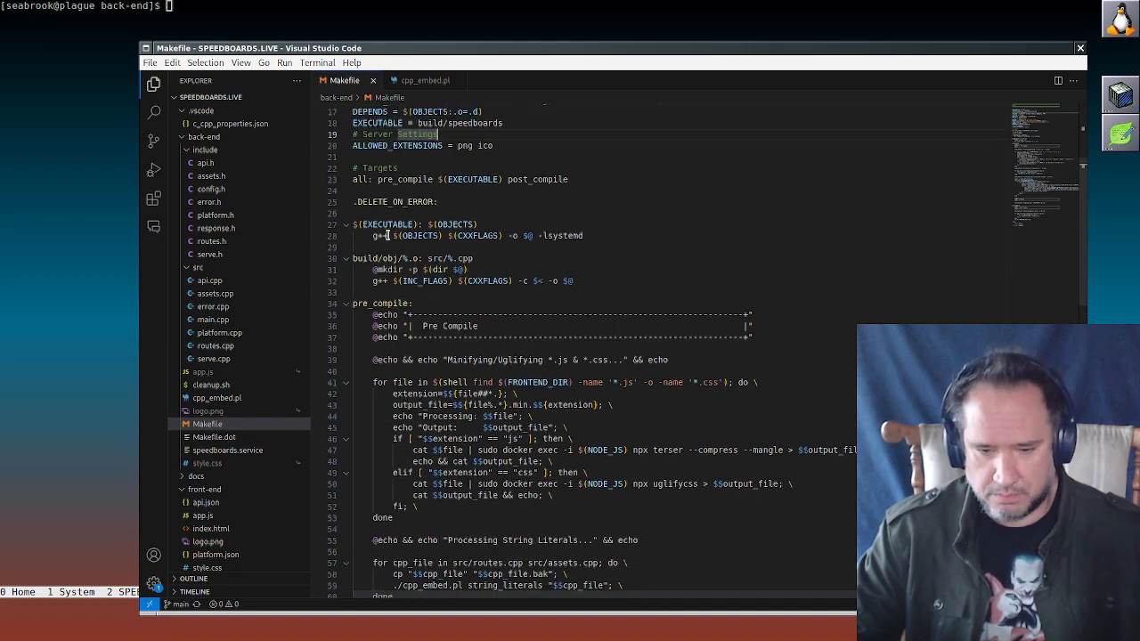
scroll(down, 3)
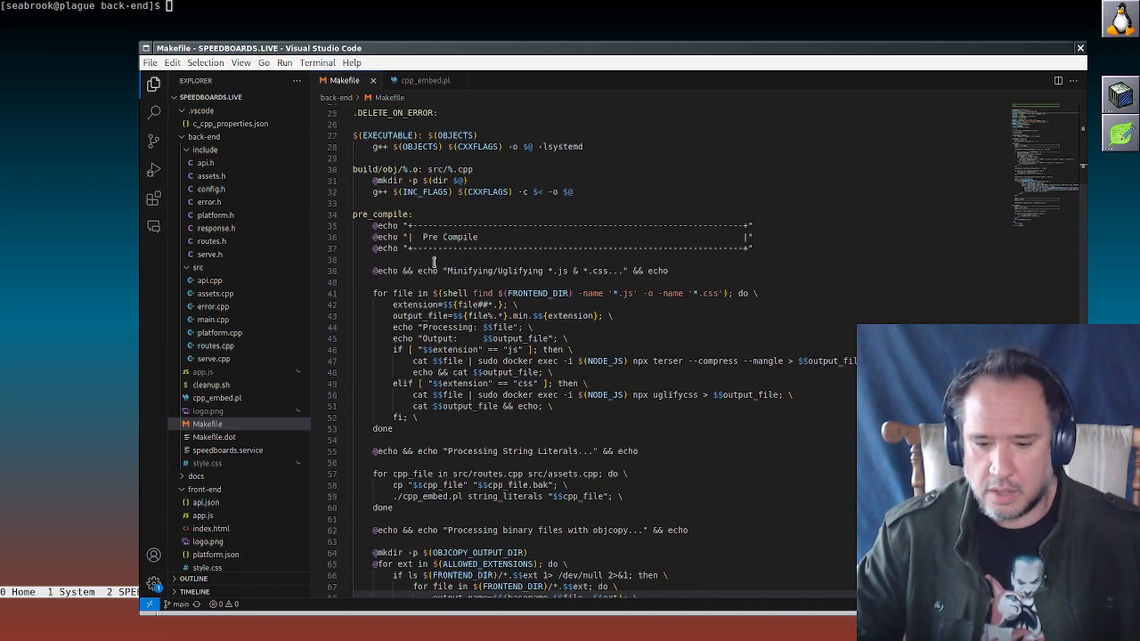
scroll(down, 3)
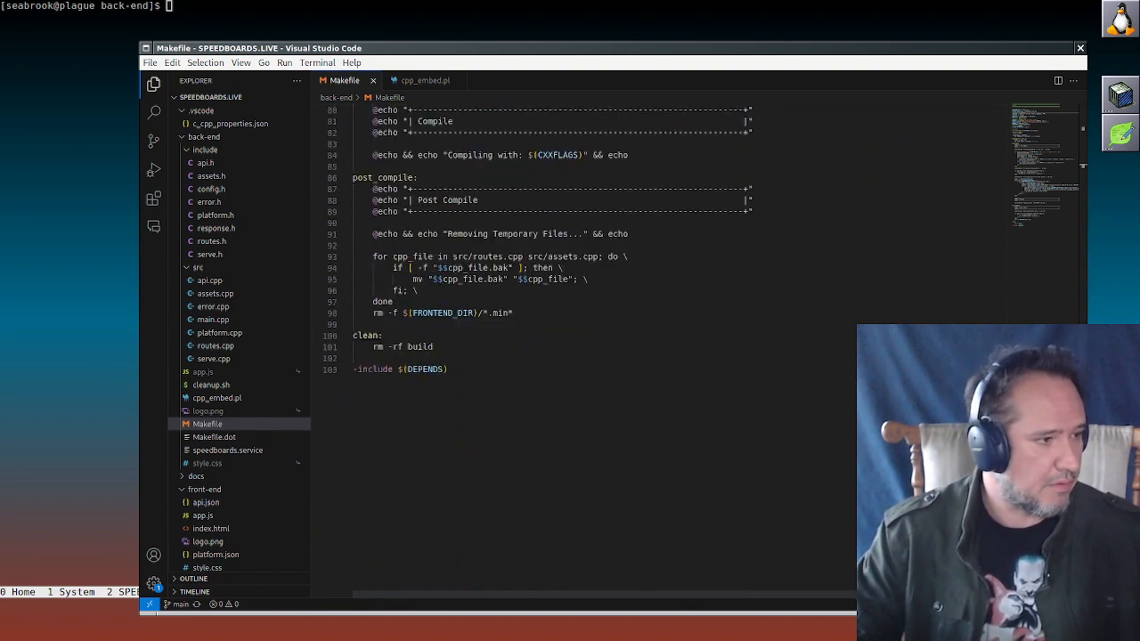
scroll(up, 3)
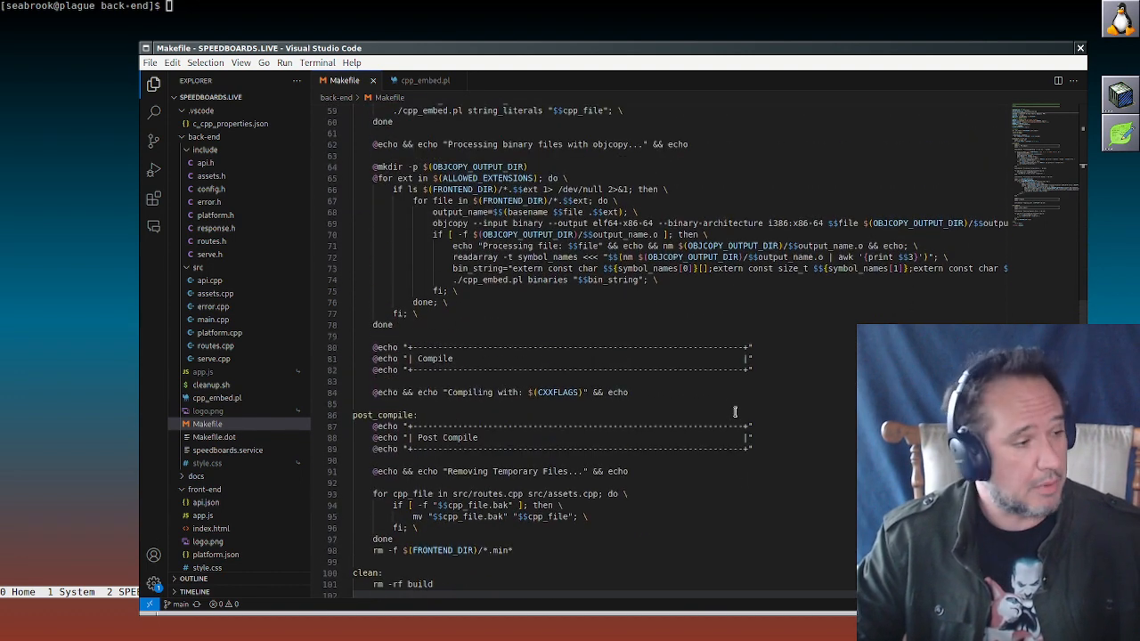
scroll(up, 3)
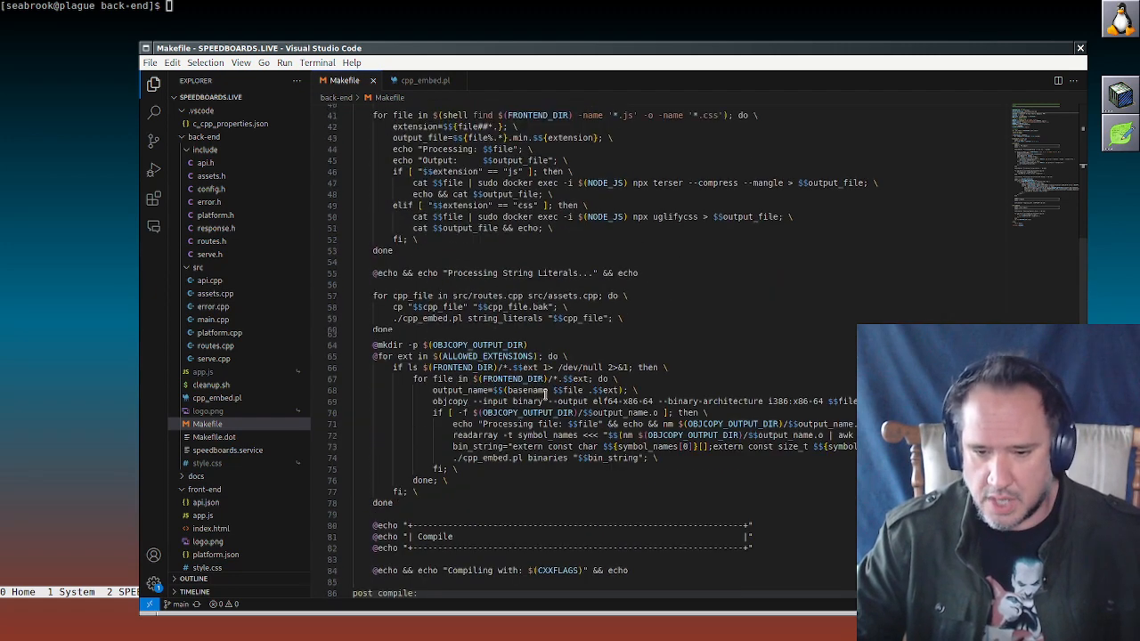
scroll(up, 3)
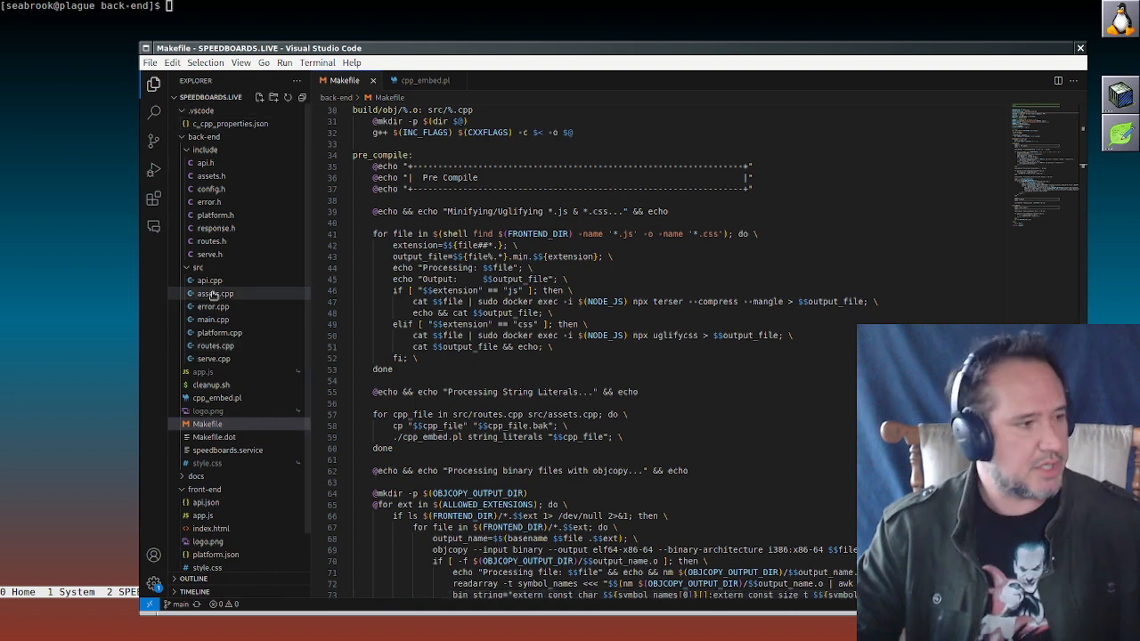
mouse_move(215, 292)
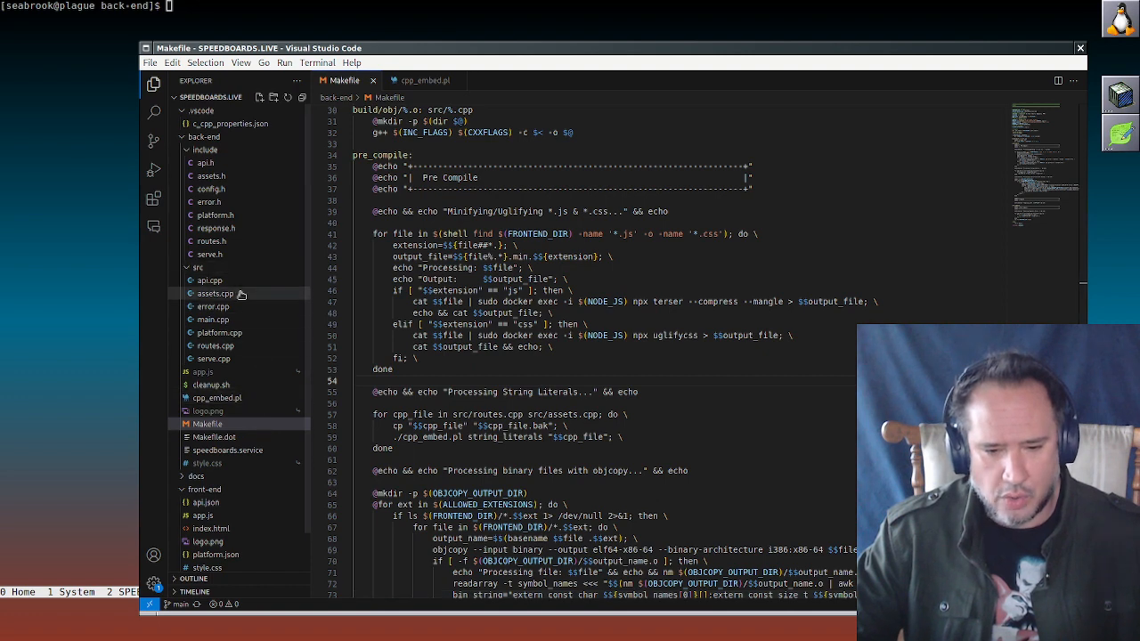
mouse_move(213, 346)
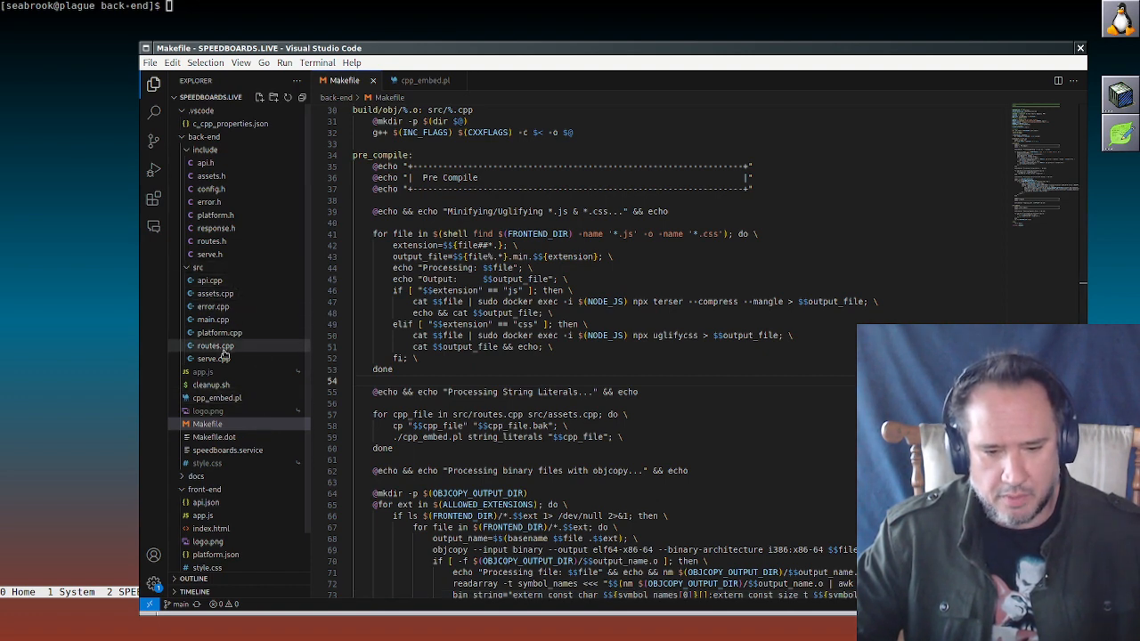
Bring the Brave window with dev.speedboards.live to the front via Resize-Window 'Brave'.
click(214, 346)
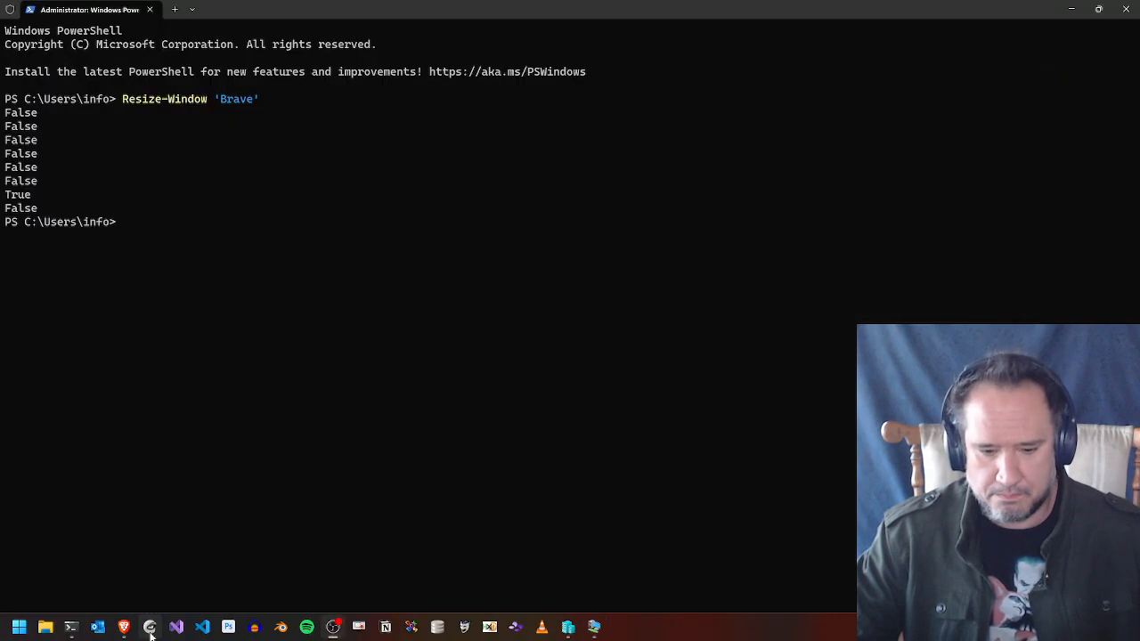
mouse_move(150, 627)
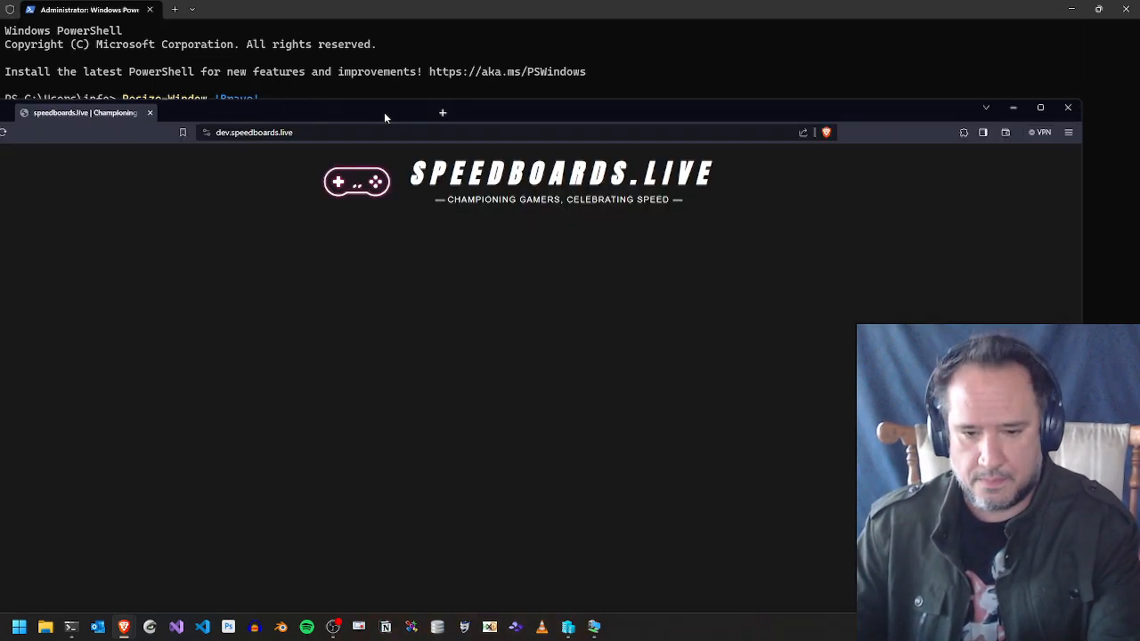
click(1040, 109)
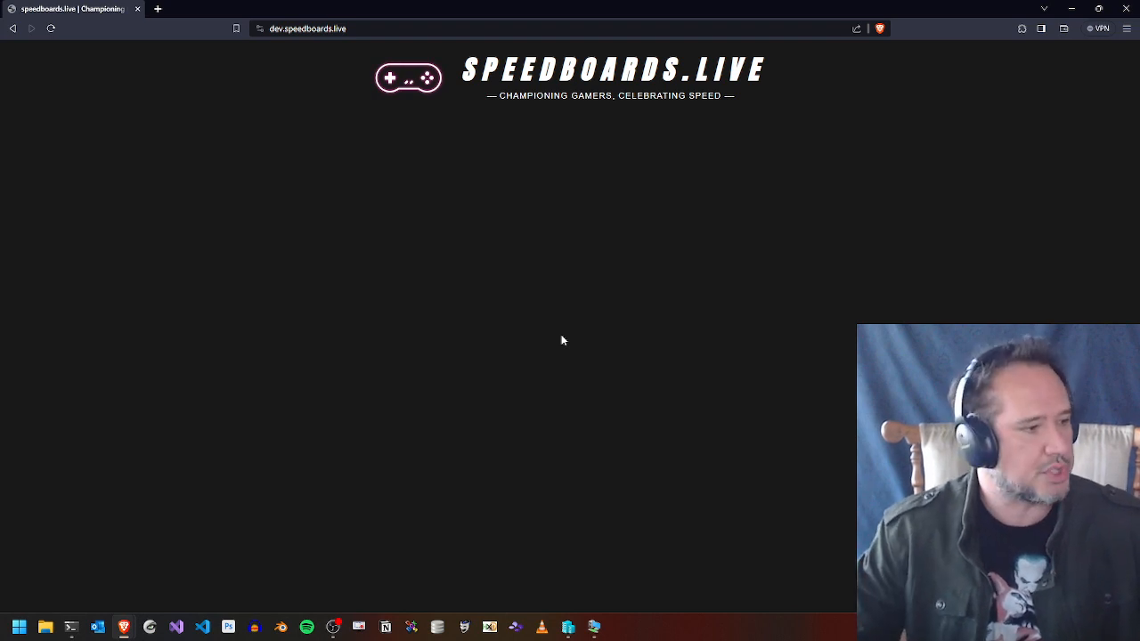
mouse_move(536, 339)
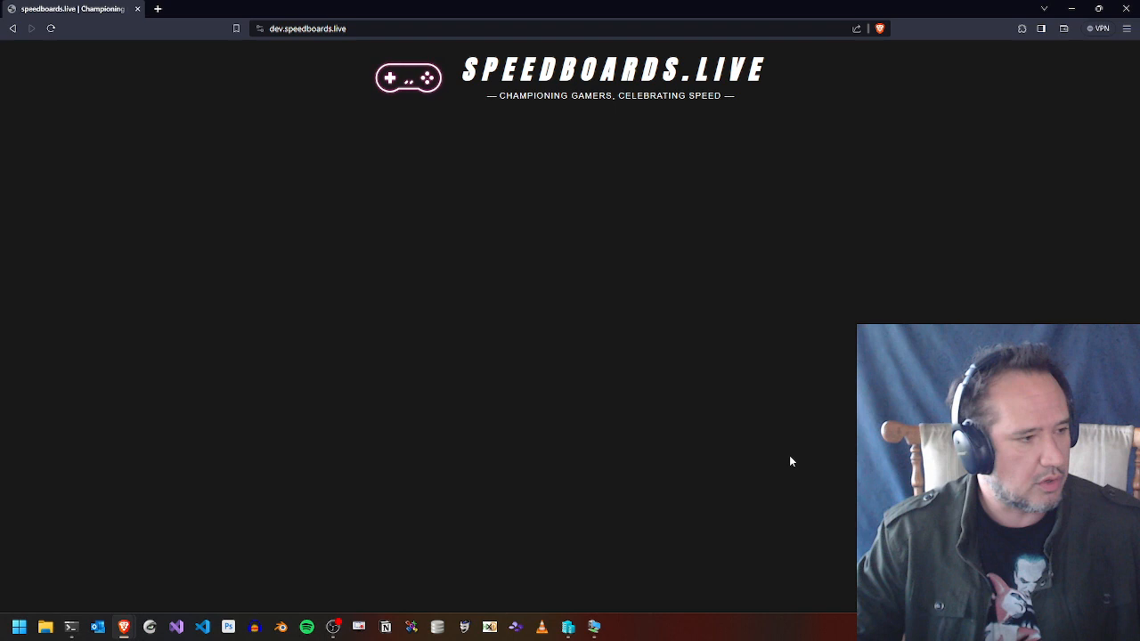
mouse_move(284, 199)
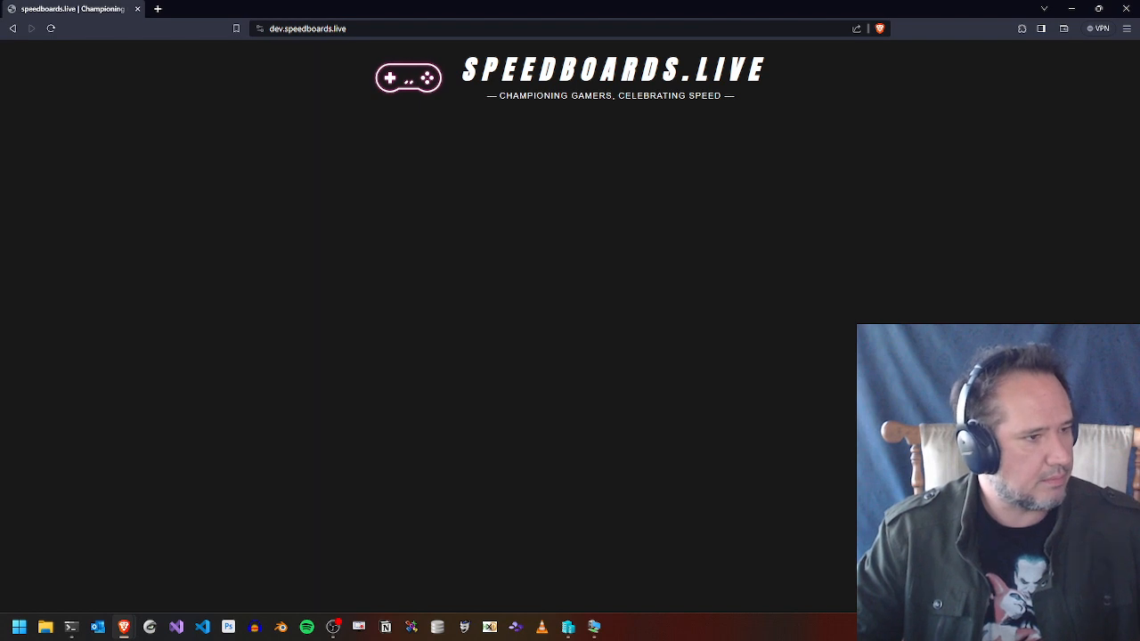
mouse_move(896, 161)
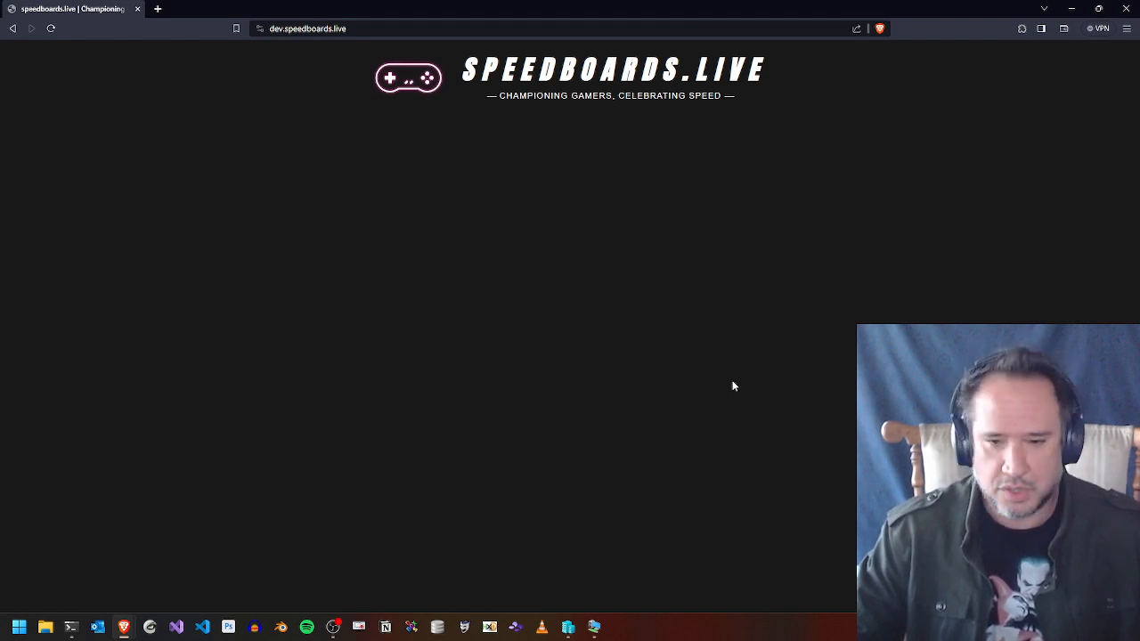
mouse_move(459, 114)
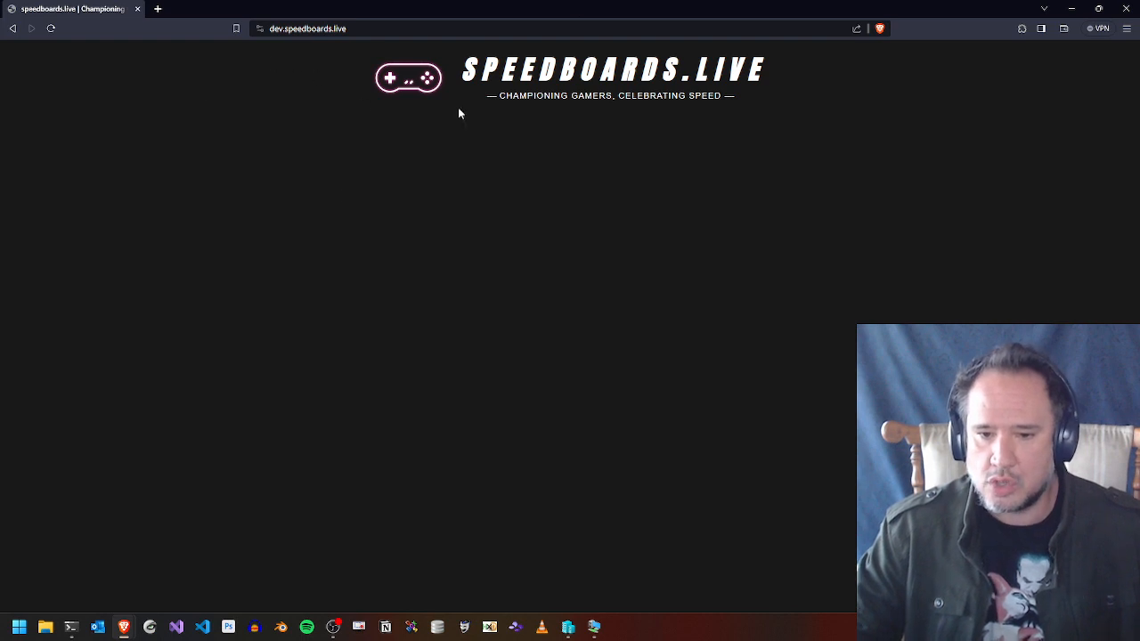
mouse_move(354, 162)
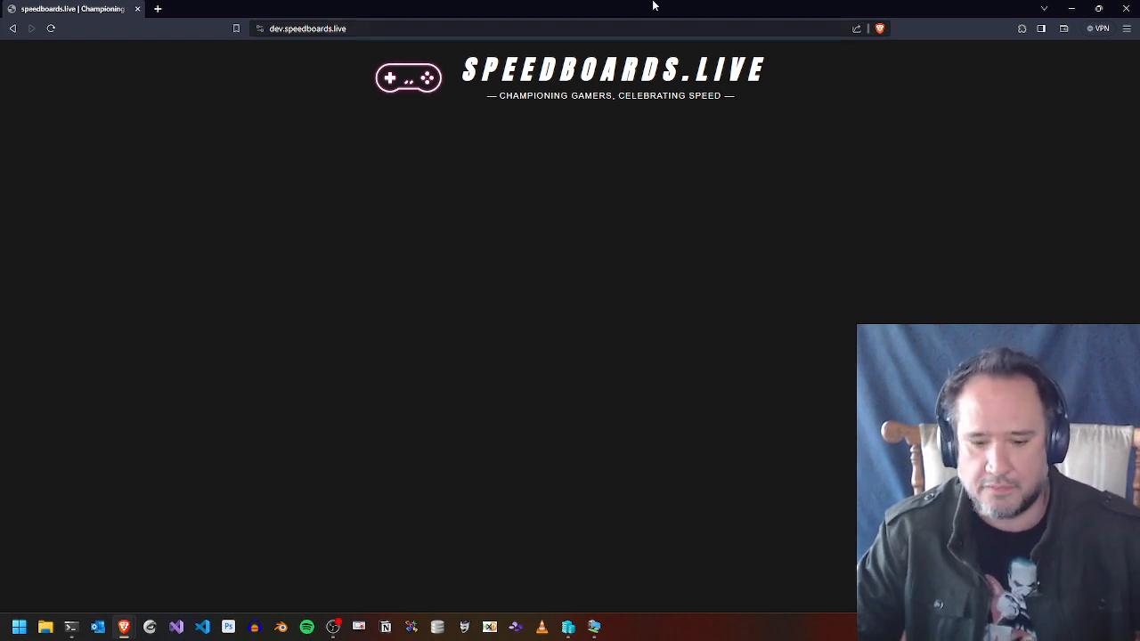
mouse_move(733, 325)
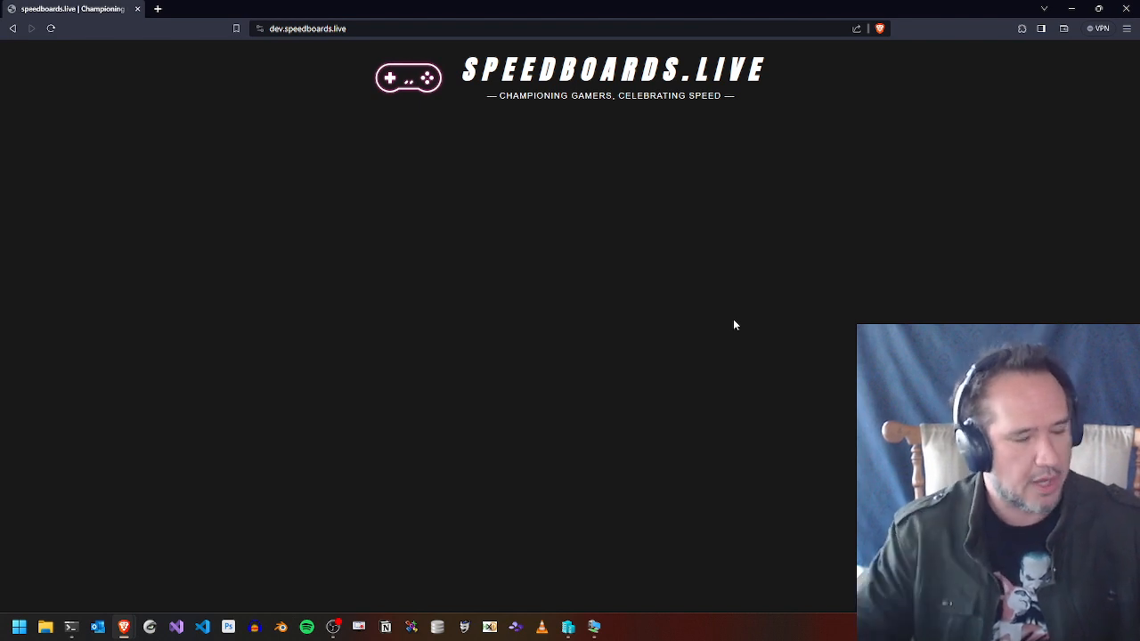
mouse_move(812, 296)
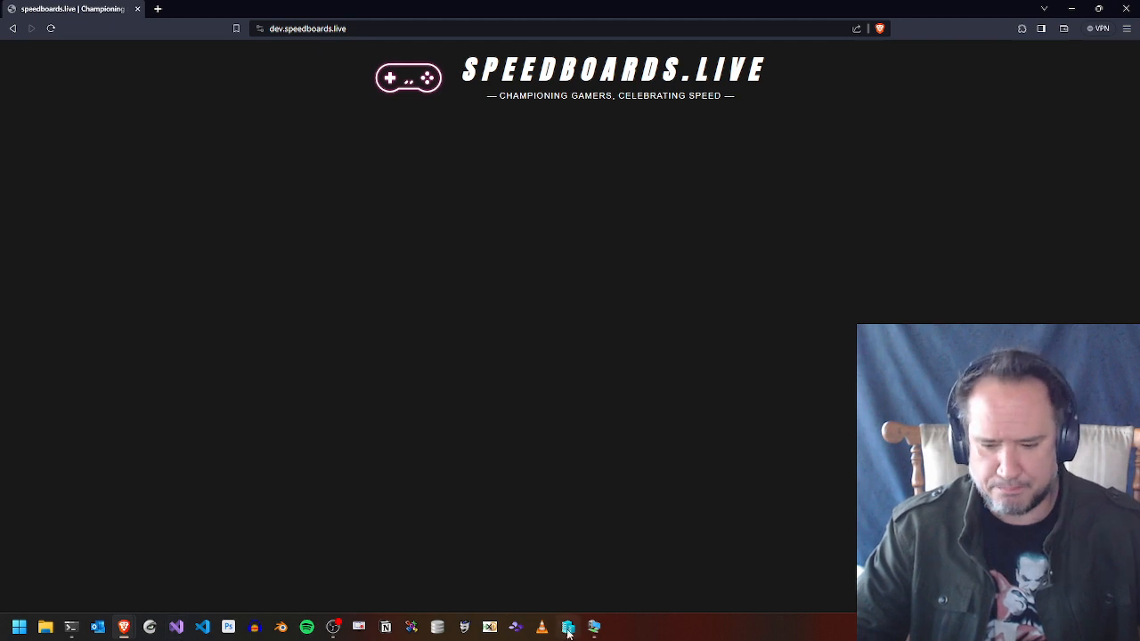
mouse_move(593, 627)
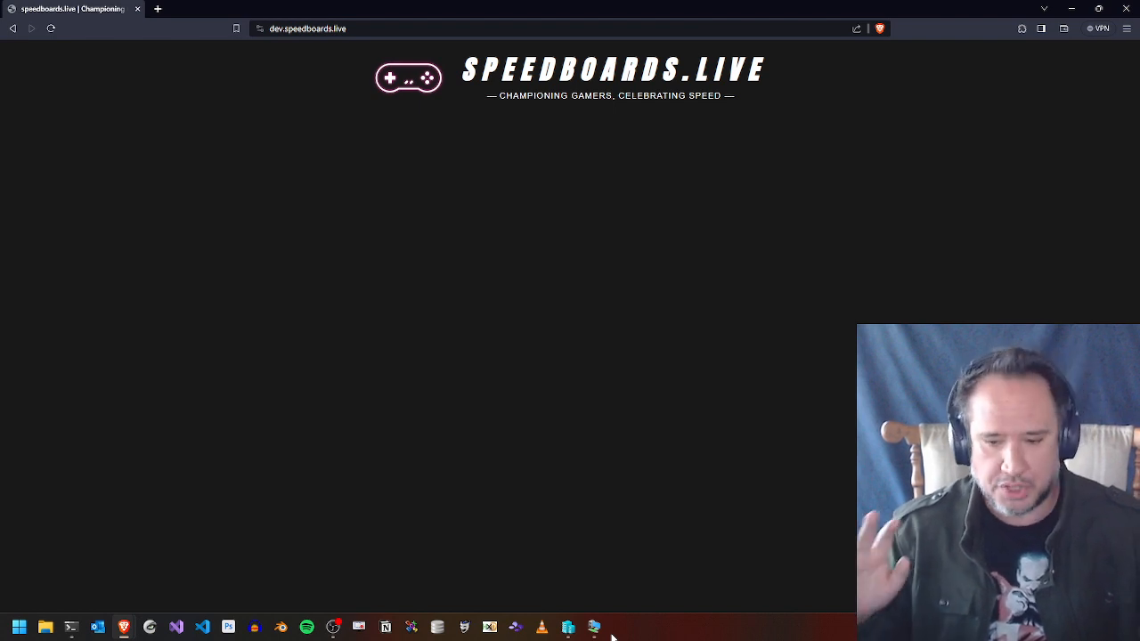
mouse_move(568, 627)
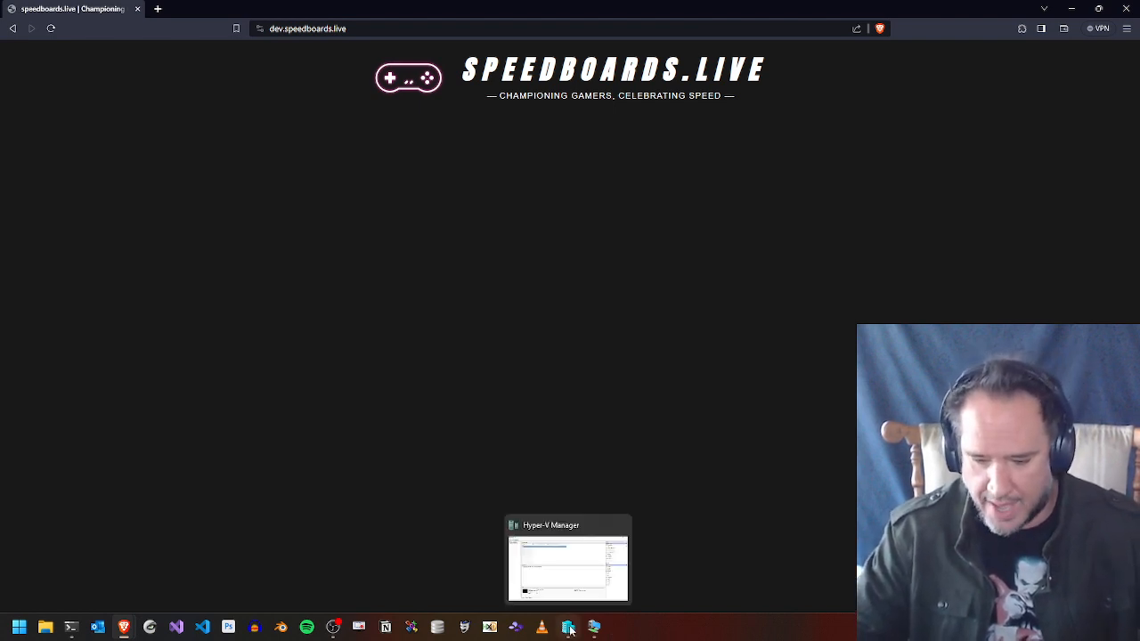
Switch from Brave back to the editor showing routes.cpp.
click(569, 627)
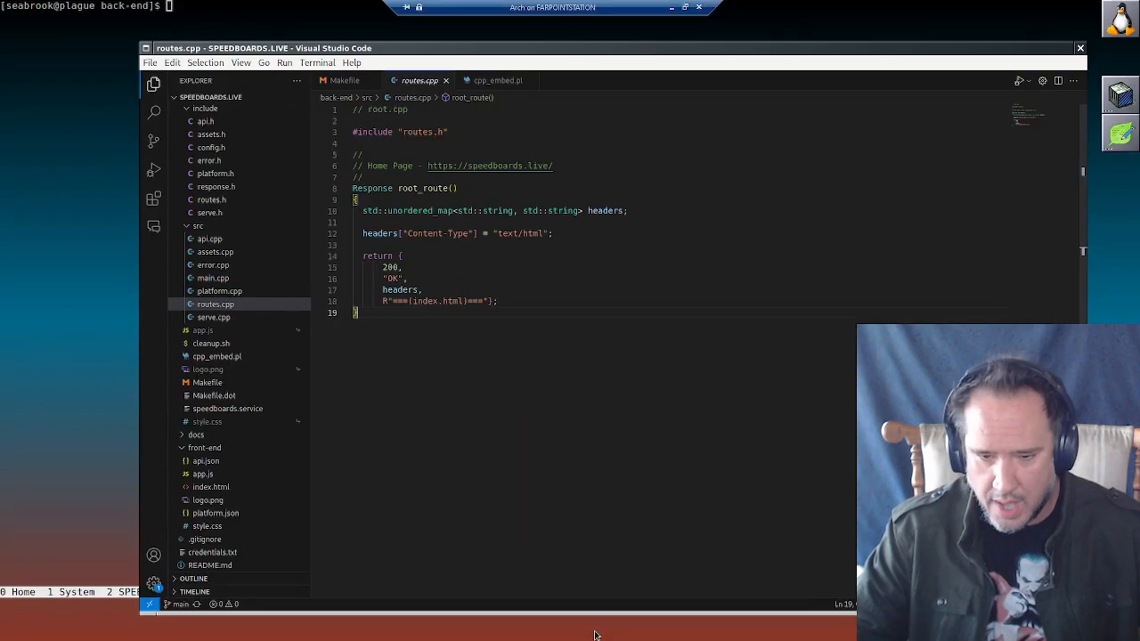
mouse_move(534, 378)
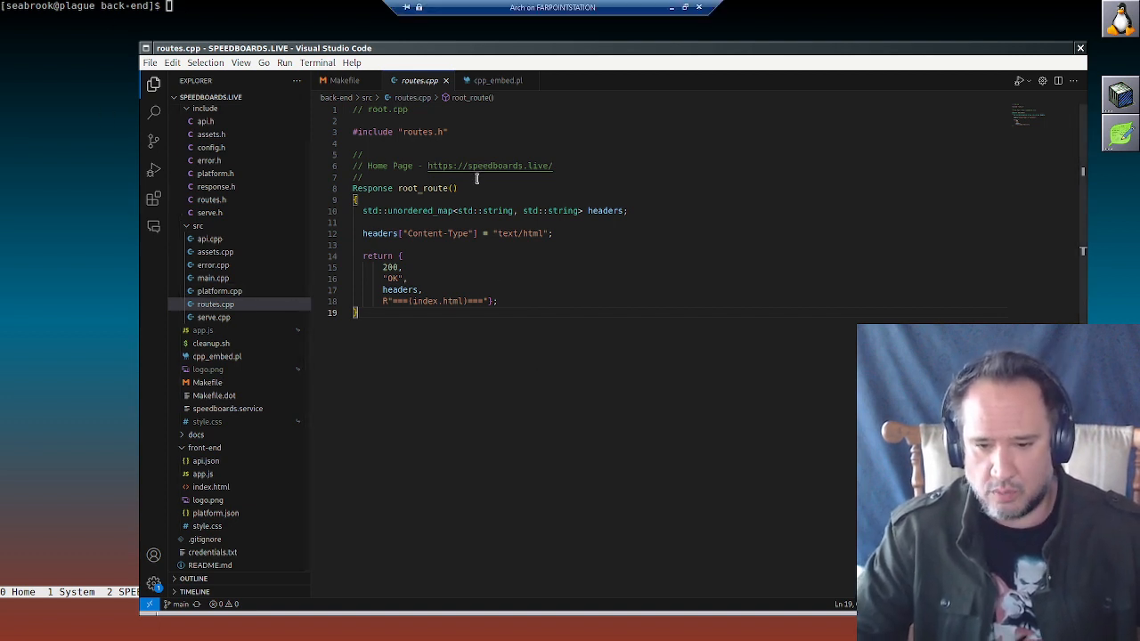
View front-end/index.html's head, return to routes.cpp, then switch to the empty assets.cpp.
click(420, 301)
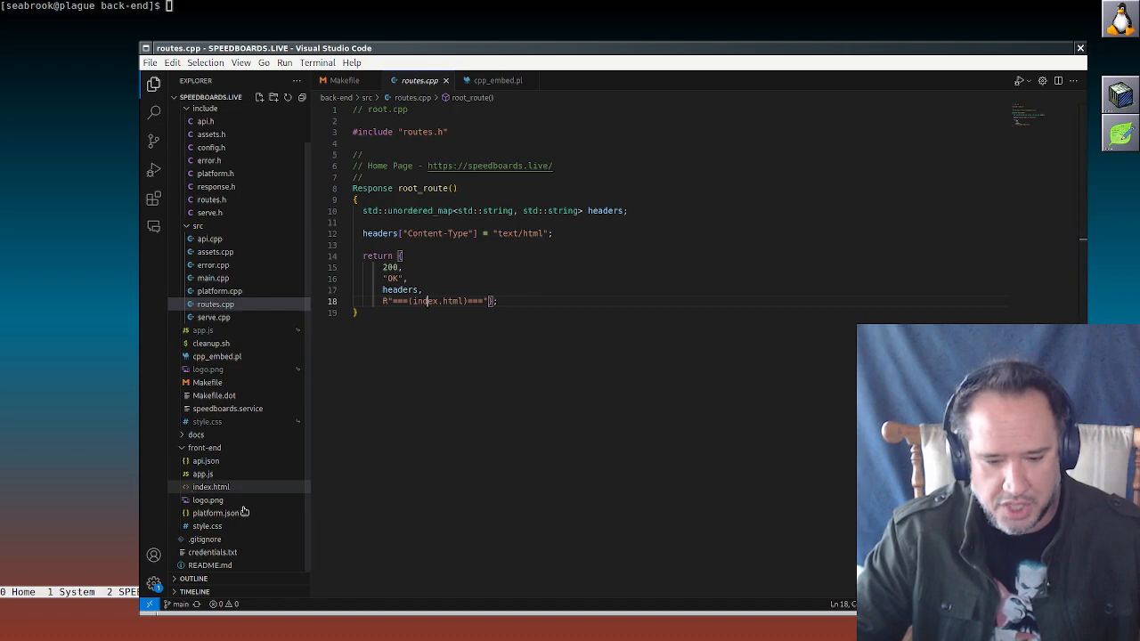
click(211, 488)
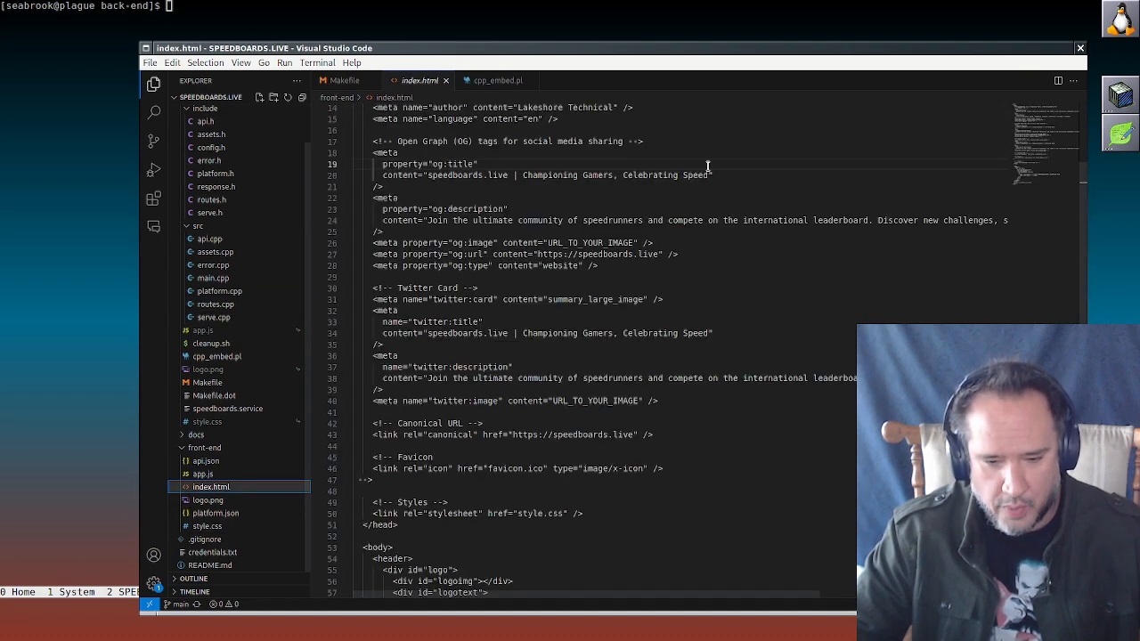
scroll(down, 3)
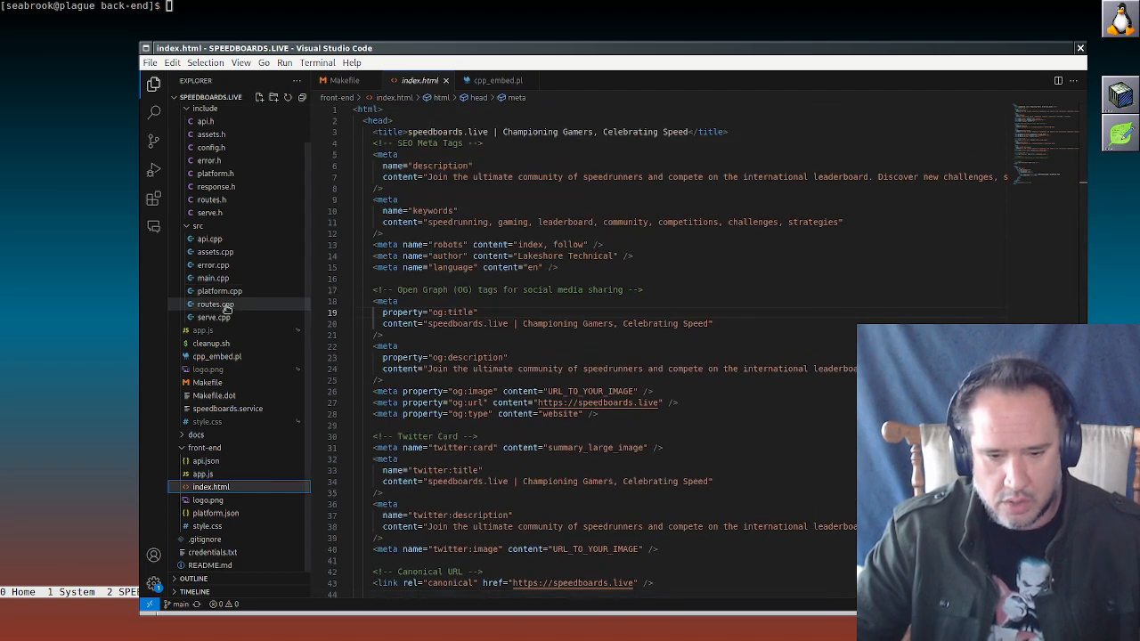
click(216, 302)
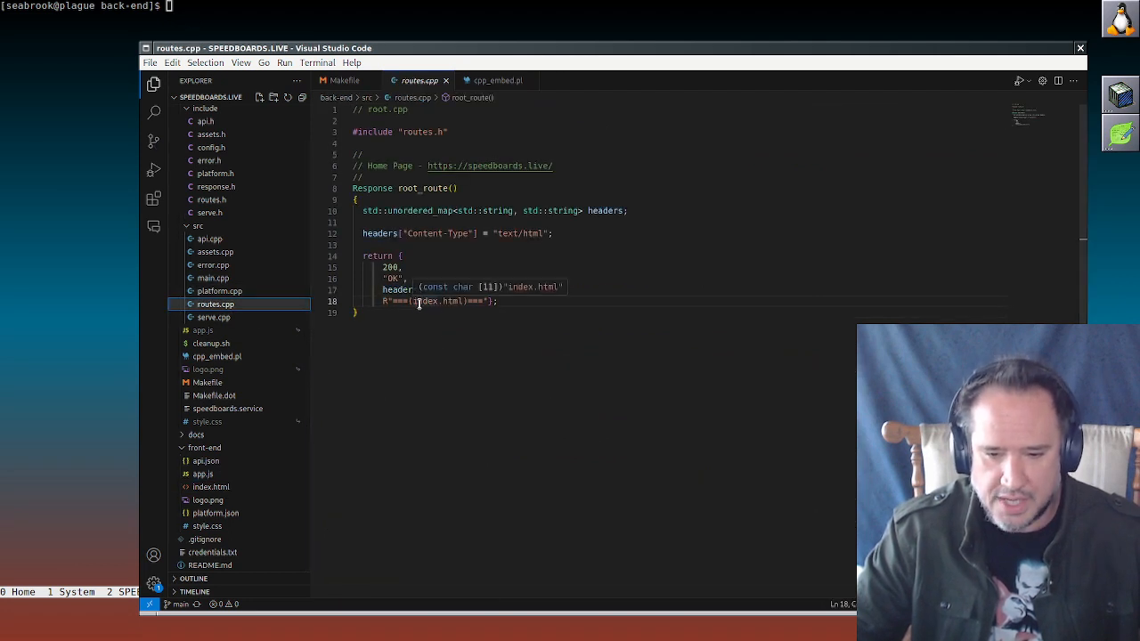
click(216, 253)
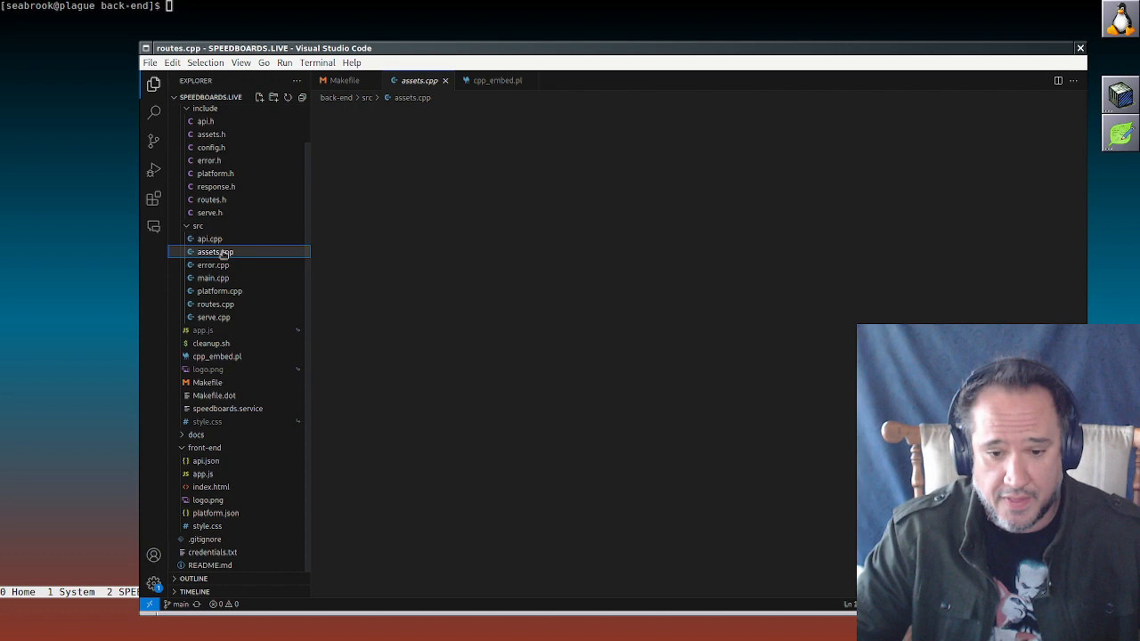
Read through assets.cpp's string literals and serve_asset content-type handling.
click(214, 251)
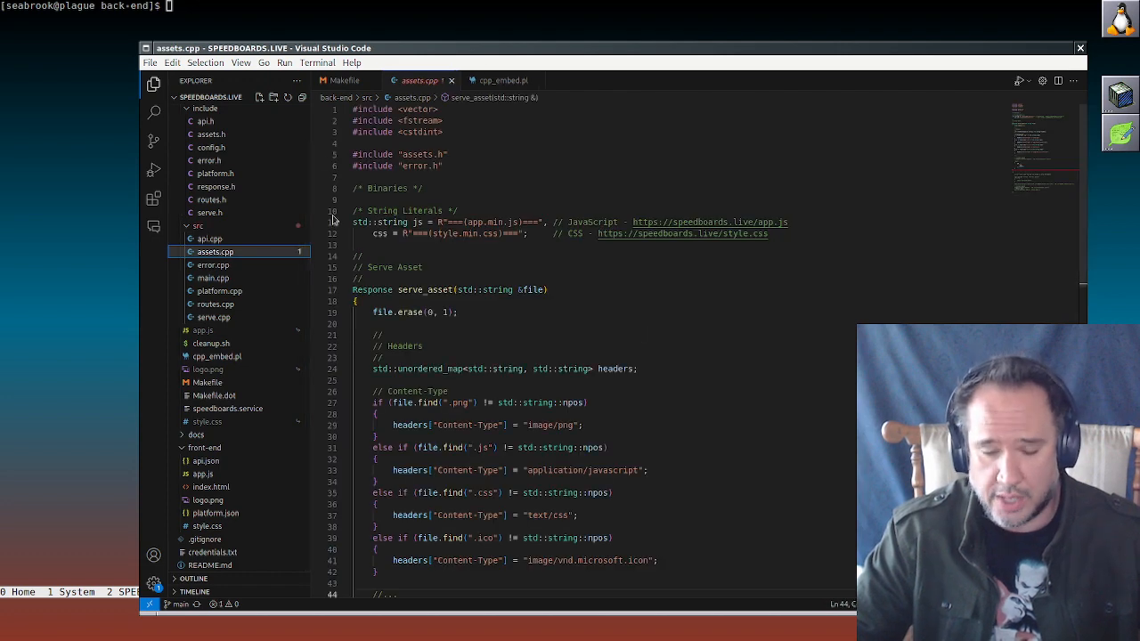
mouse_move(484, 223)
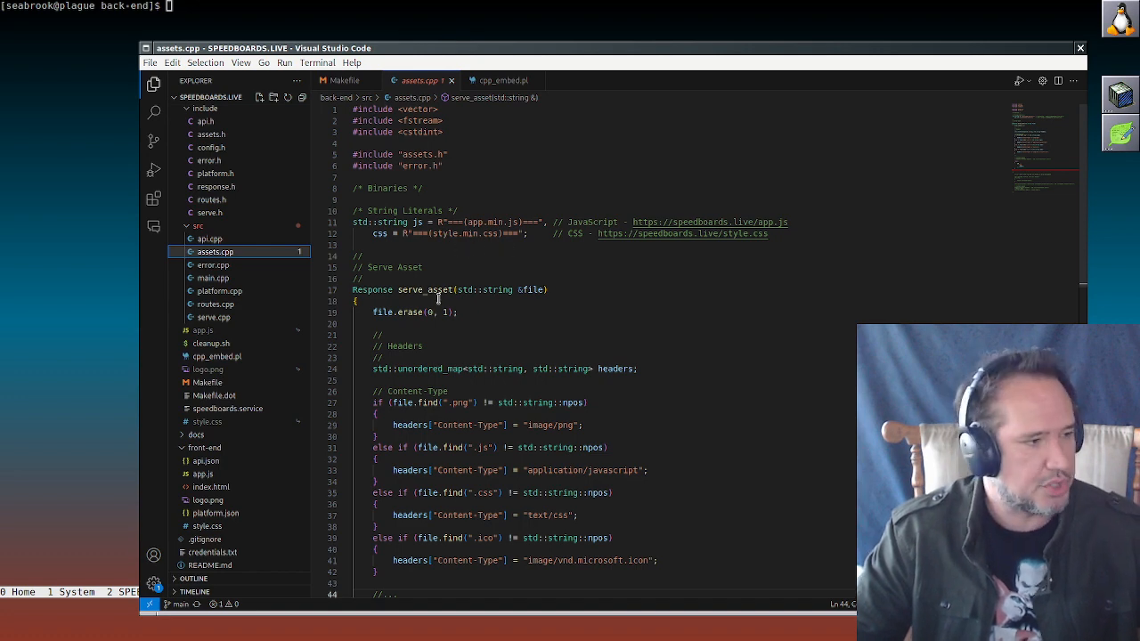
scroll(down, 3)
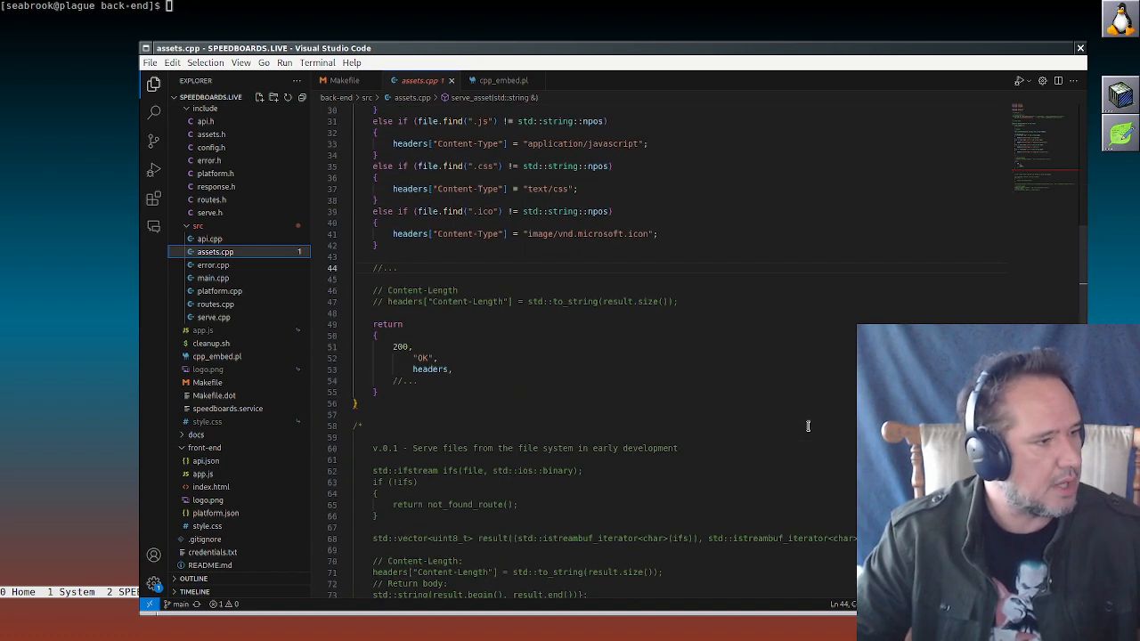
scroll(up, 3)
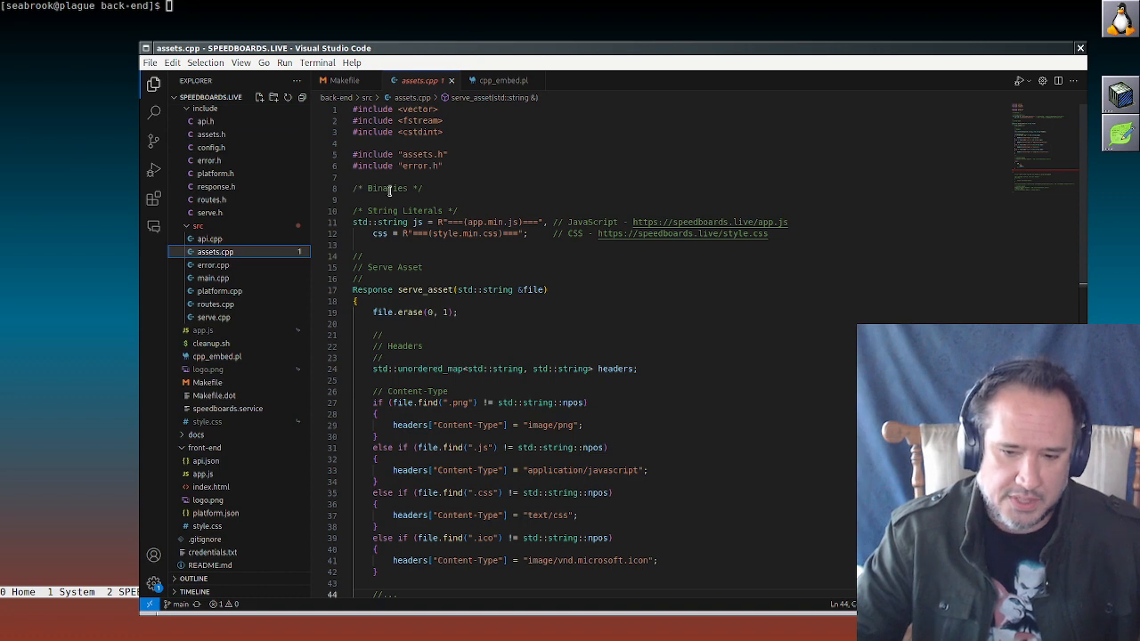
mouse_move(417, 190)
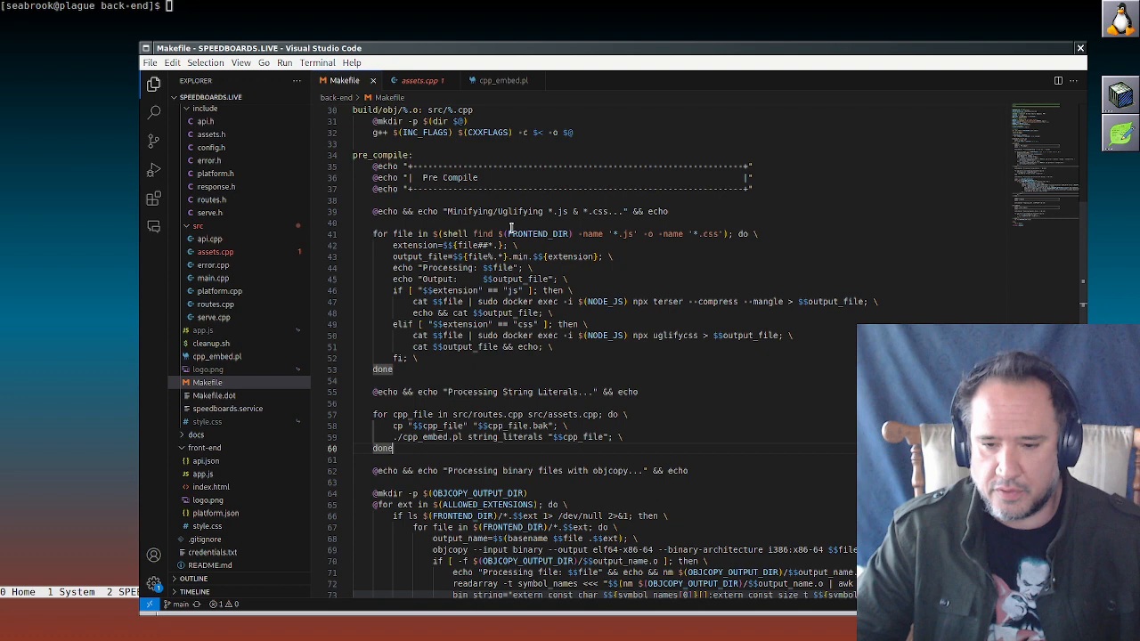
Read the Makefile's string-literal step, then bring up the cpp_embed.pl Perl script.
click(687, 365)
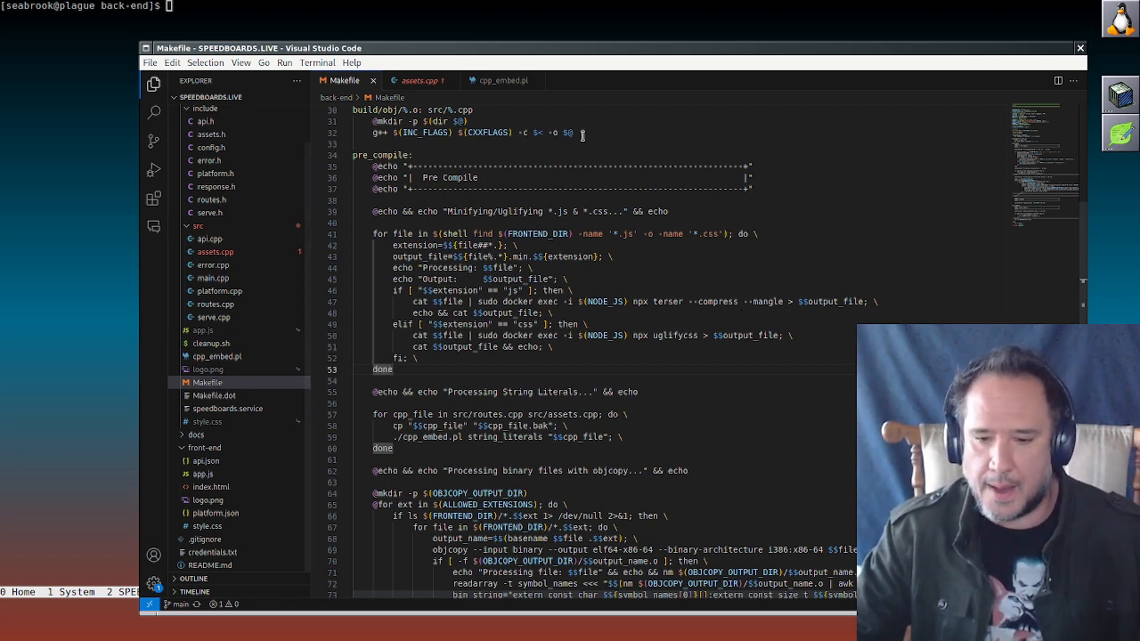
scroll(down, 3)
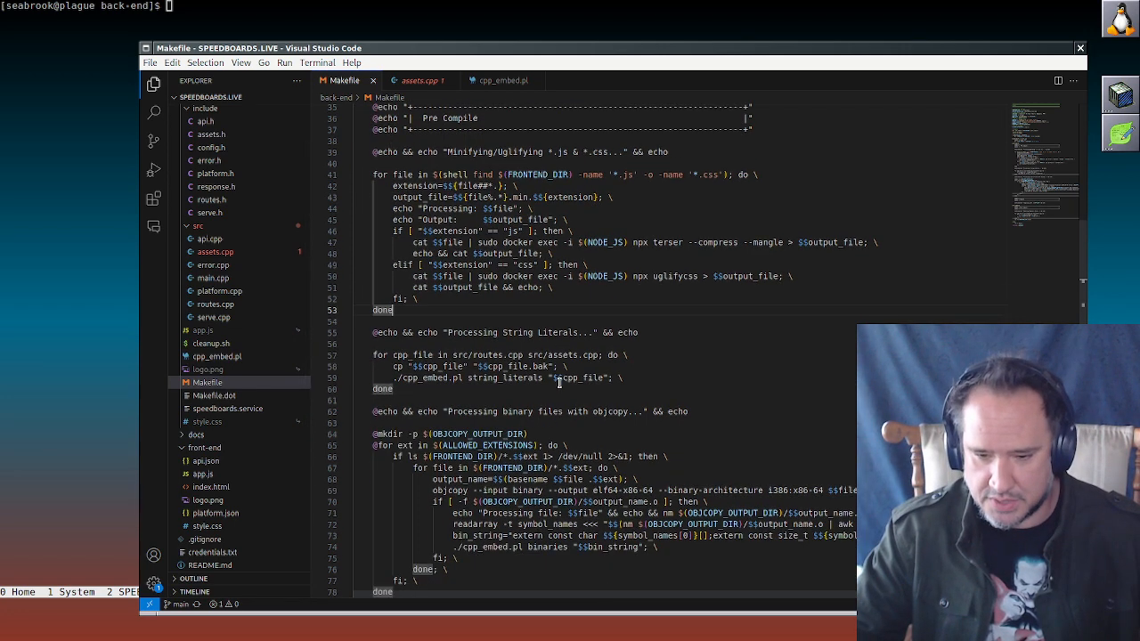
scroll(down, 3)
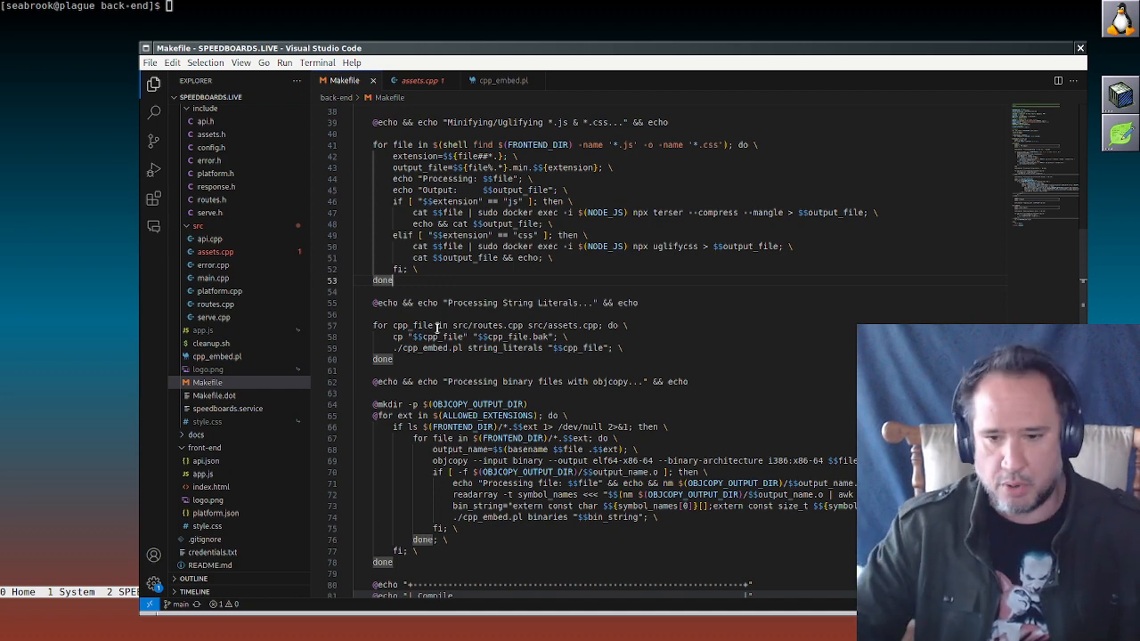
click(500, 80)
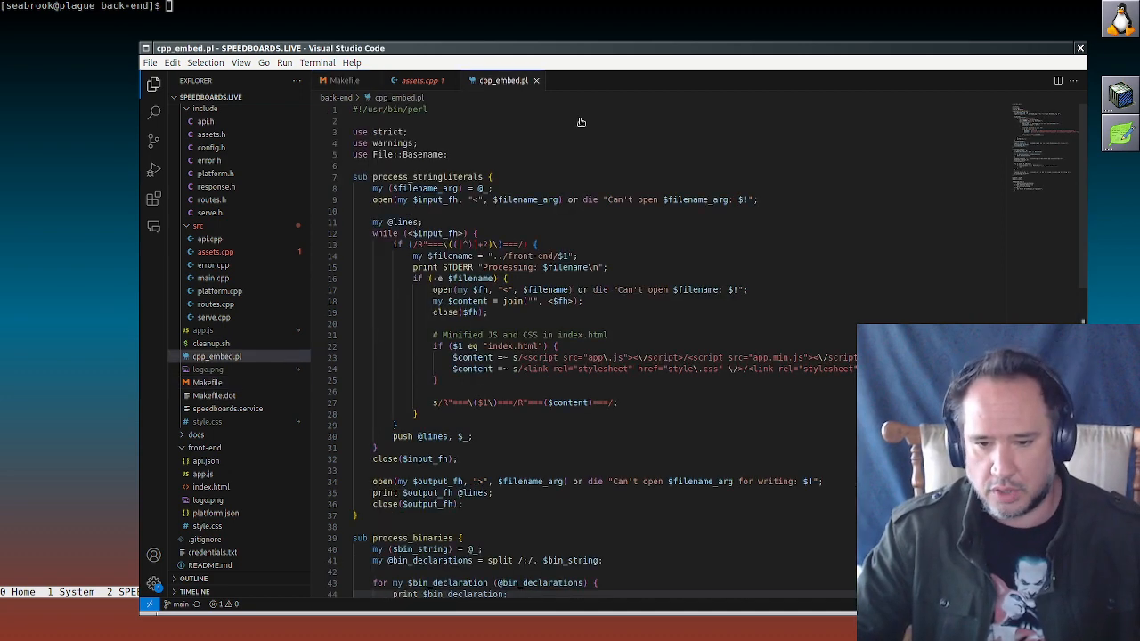
mouse_move(739, 189)
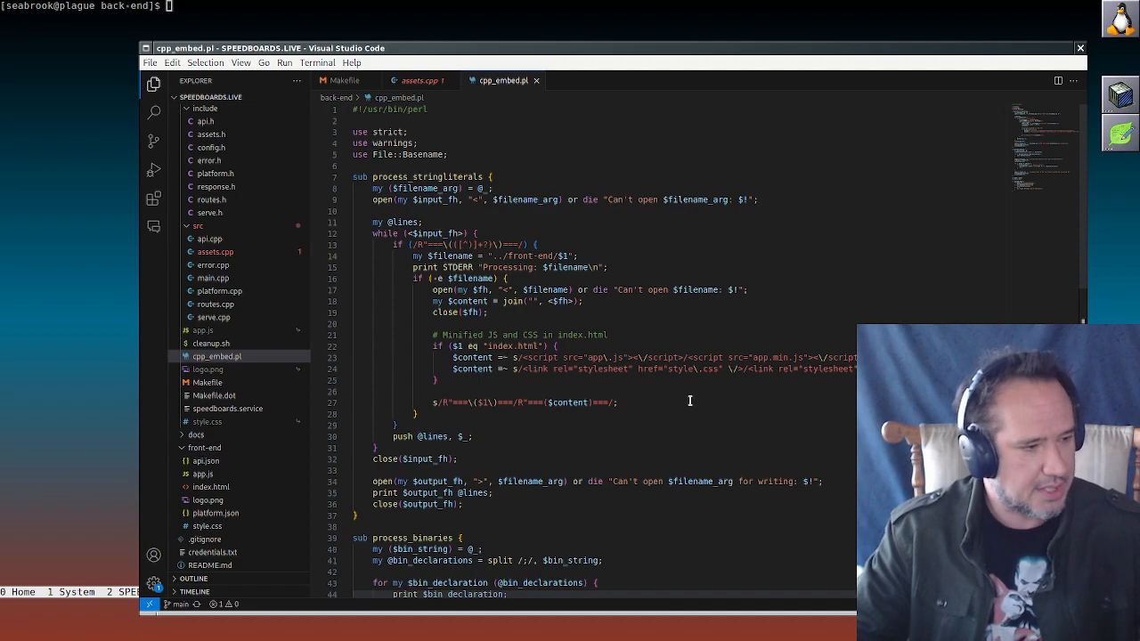
Read cpp_embed.pl's binaries subroutine and argument handling, then return to the Makefile.
scroll(down, 3)
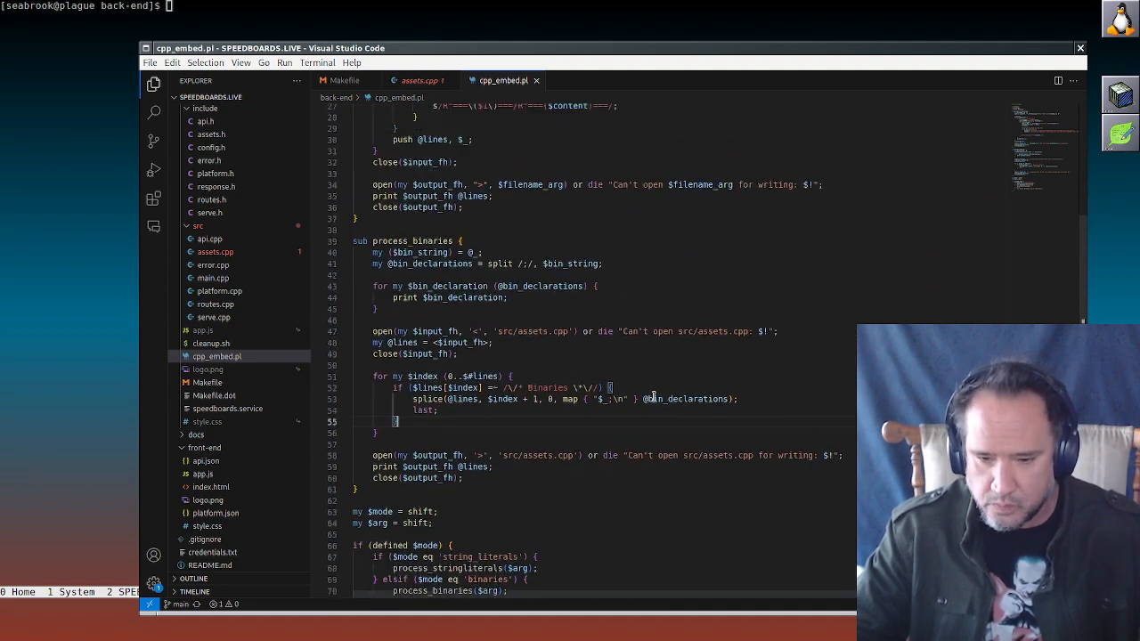
scroll(up, 3)
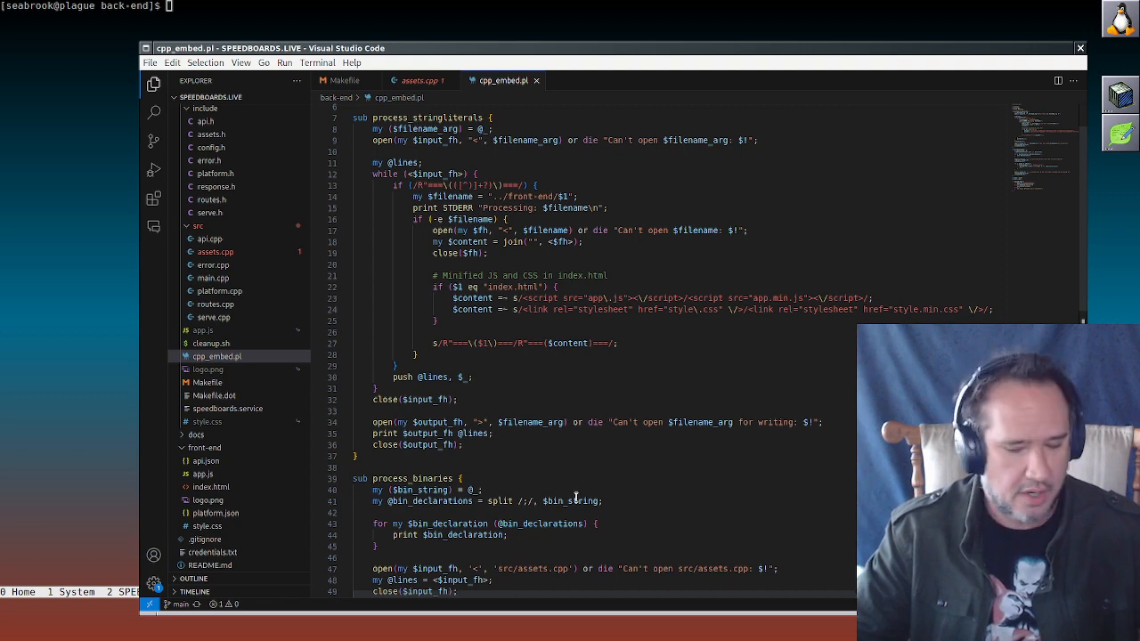
scroll(down, 3)
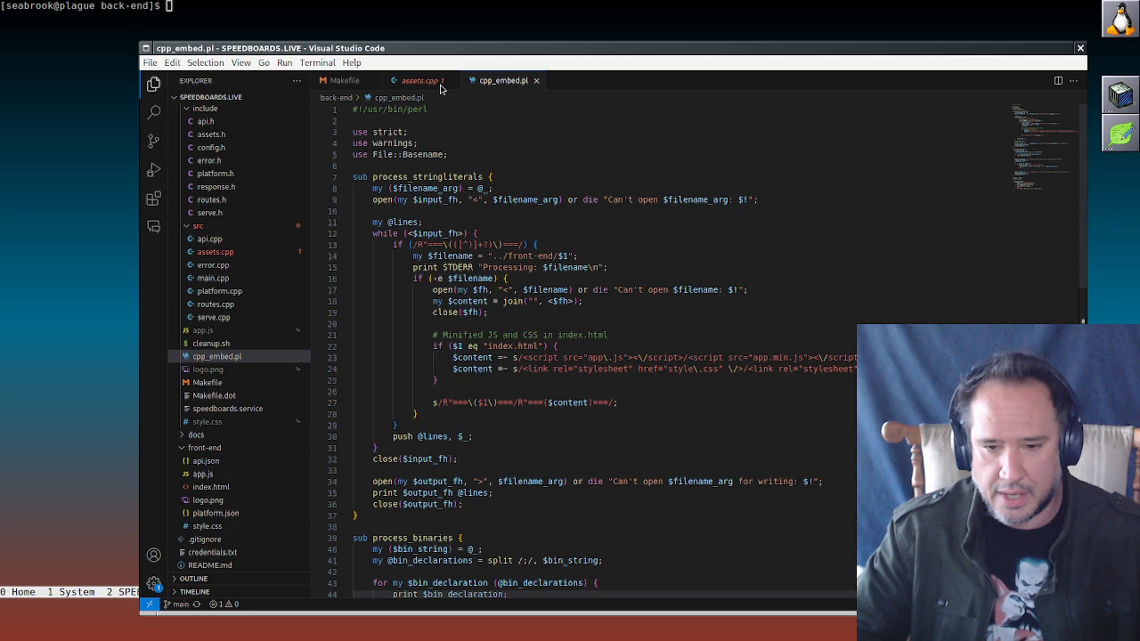
click(419, 80)
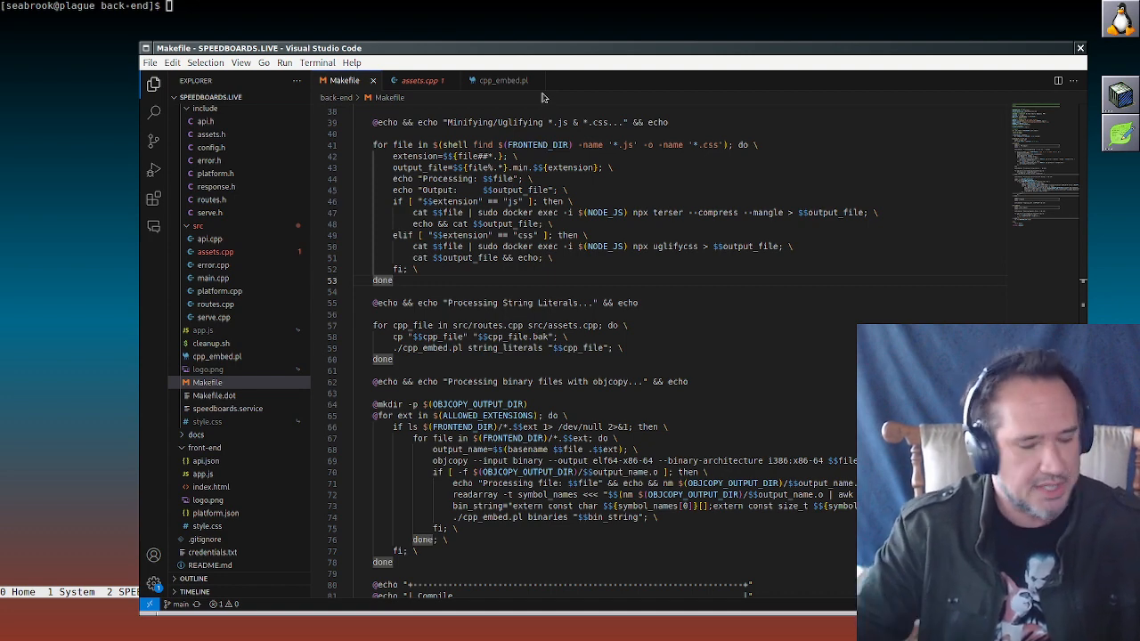
scroll(down, 3)
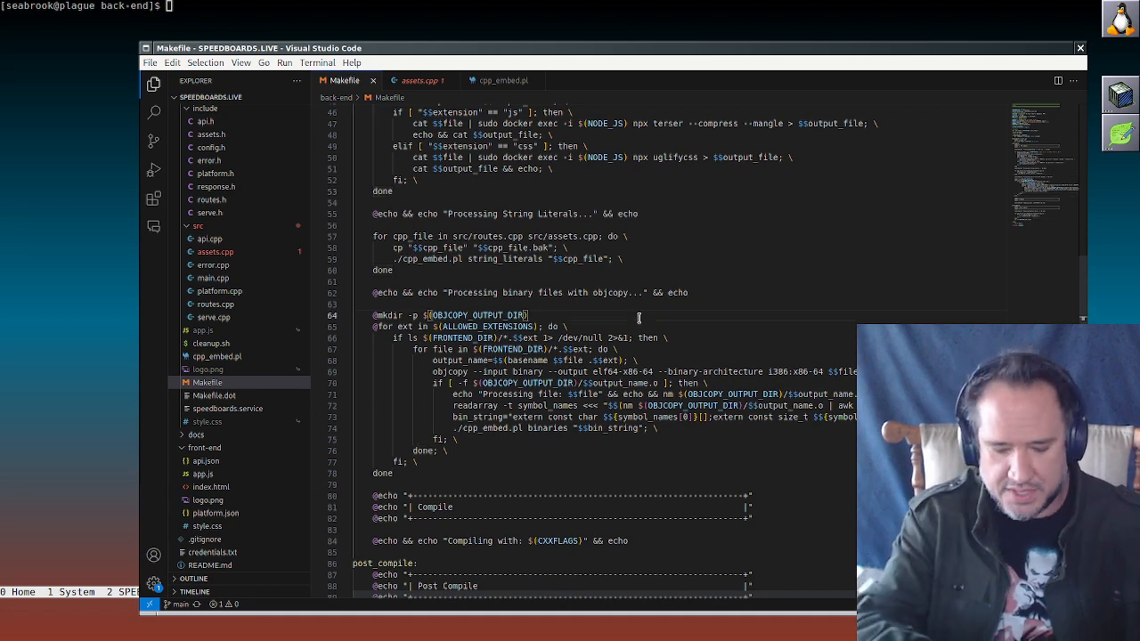
scroll(down, 3)
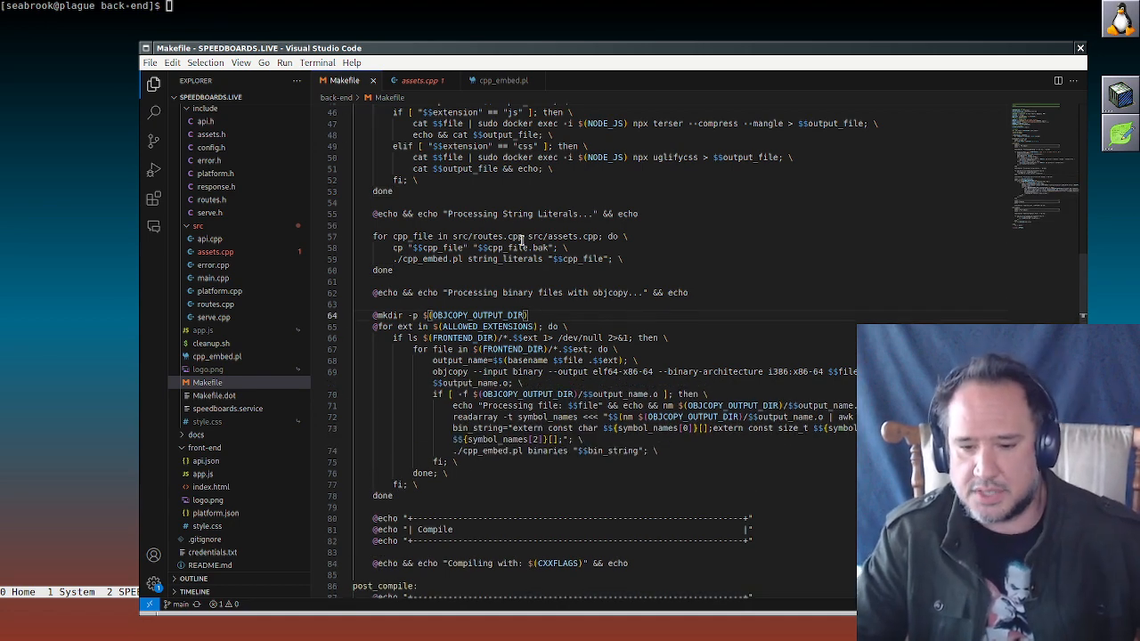
scroll(down, 3)
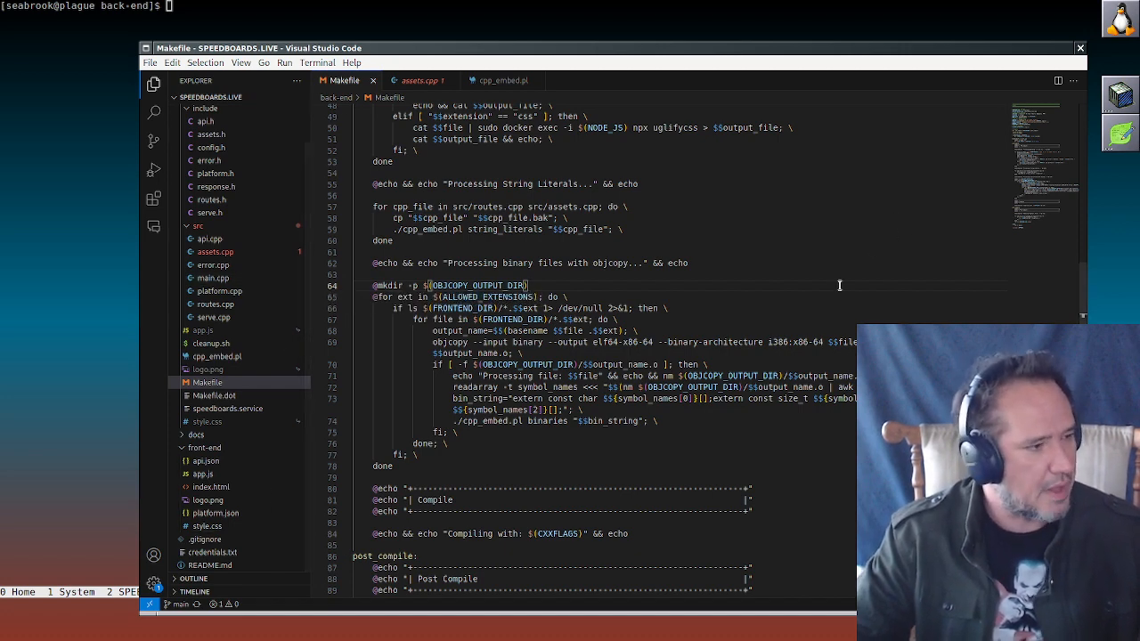
mouse_move(762, 463)
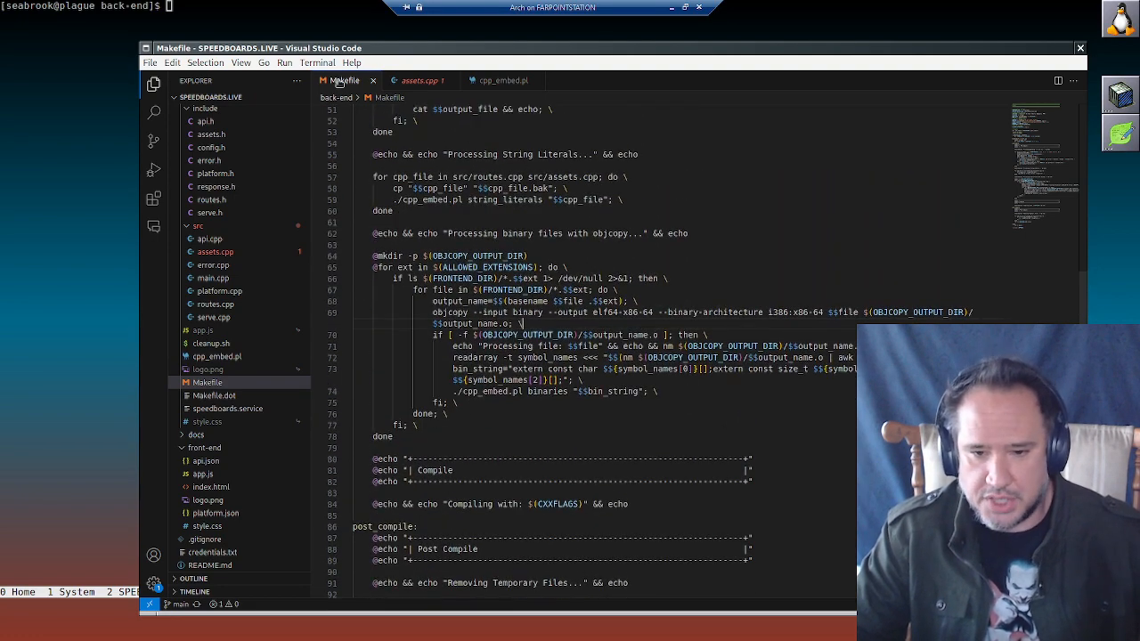
Review assets.cpp once more, then minimize the editor to reveal the terminal.
click(419, 81)
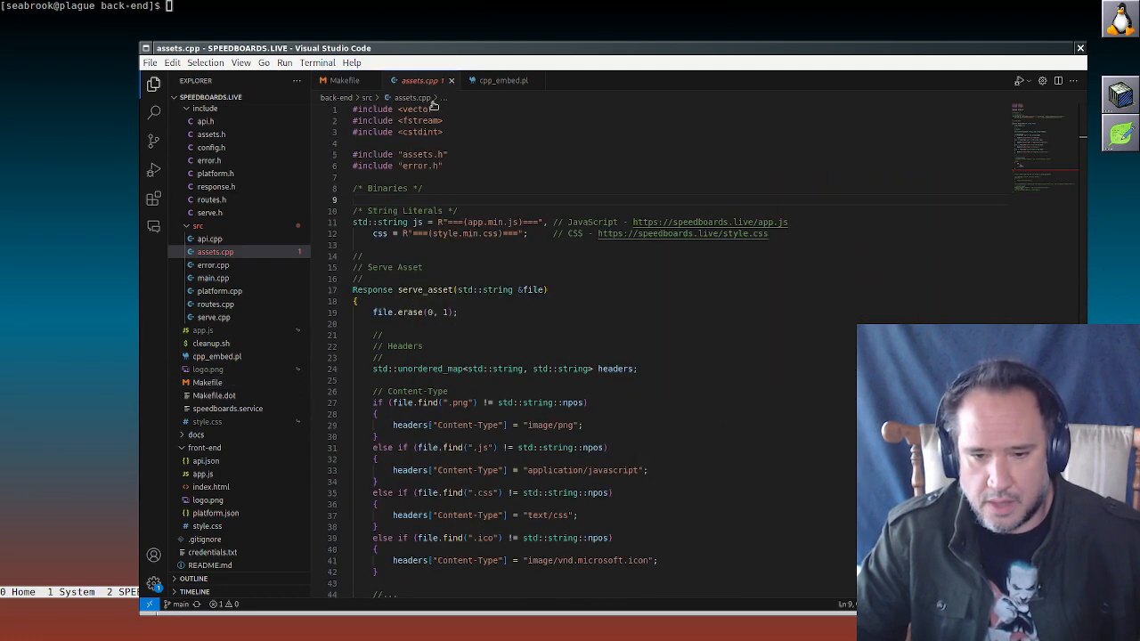
scroll(down, 3)
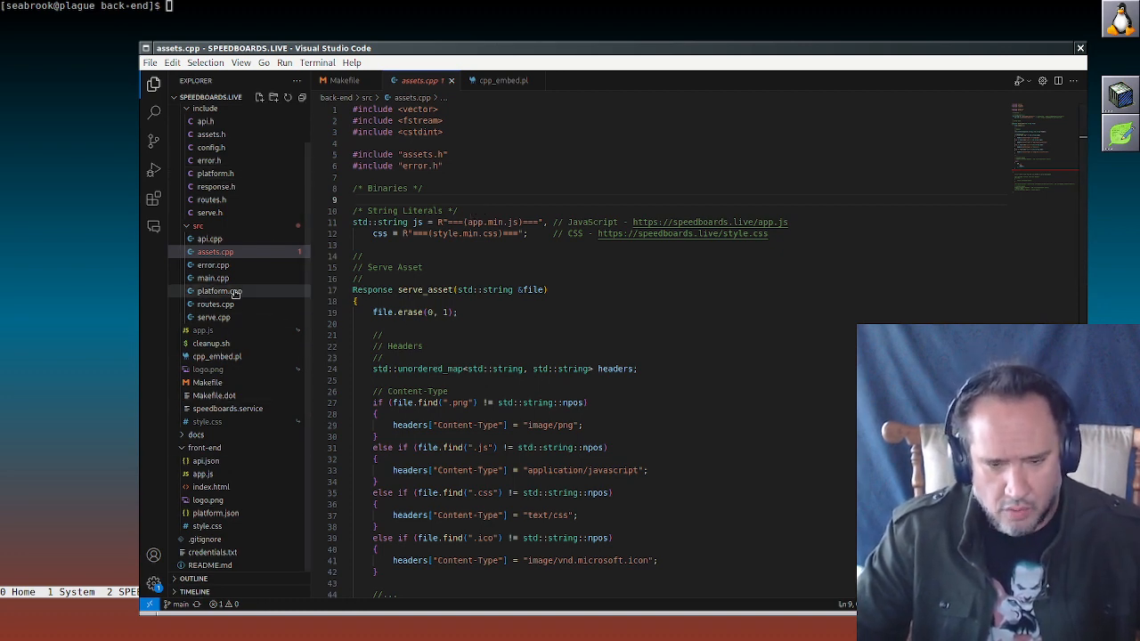
click(215, 303)
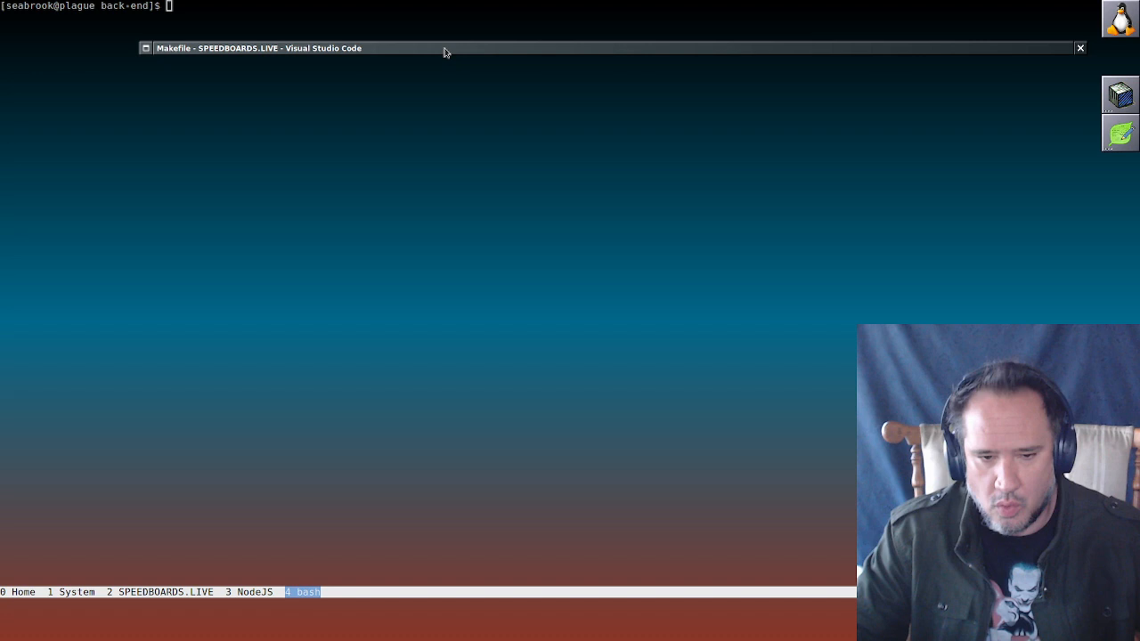
Run make with the sudo password and scroll through the minify, embed and compile output.
text(make)
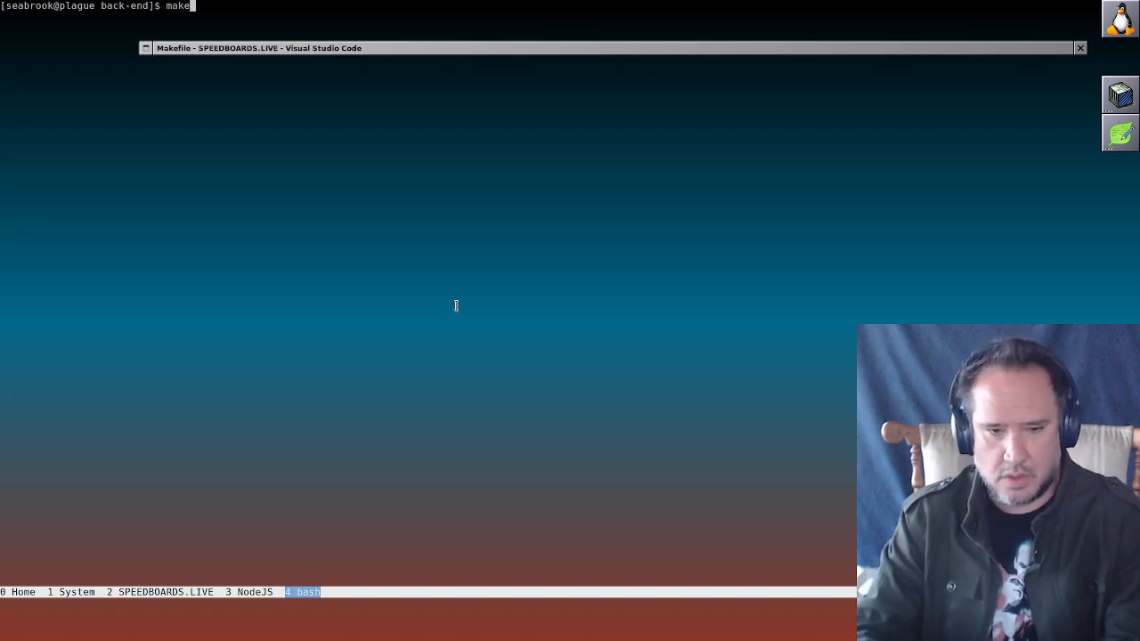
key(Return)
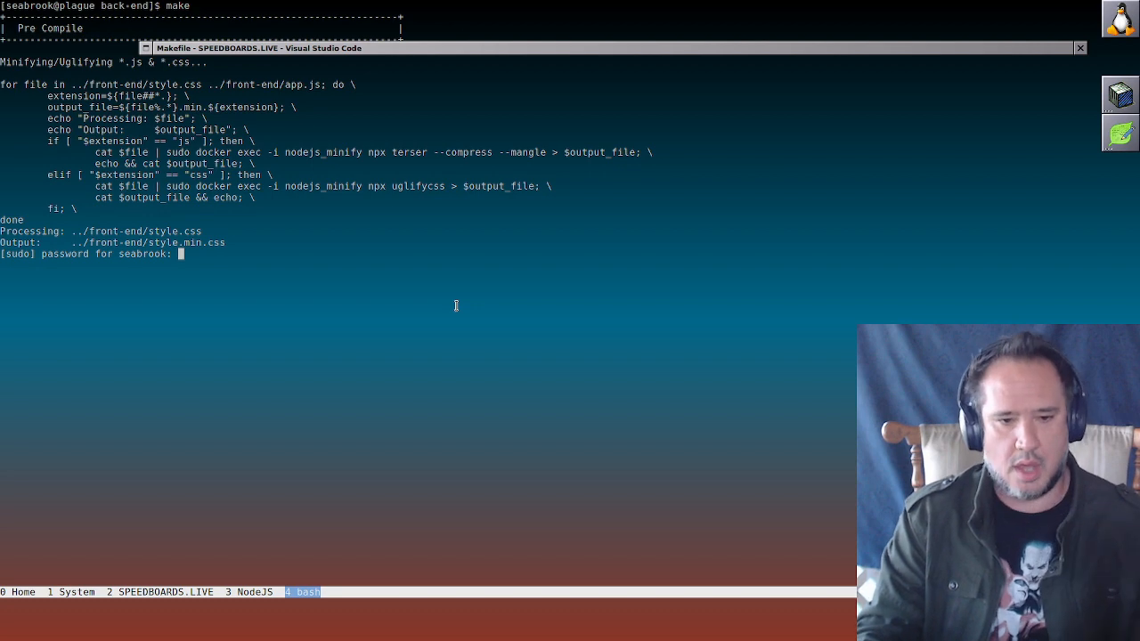
key(Return)
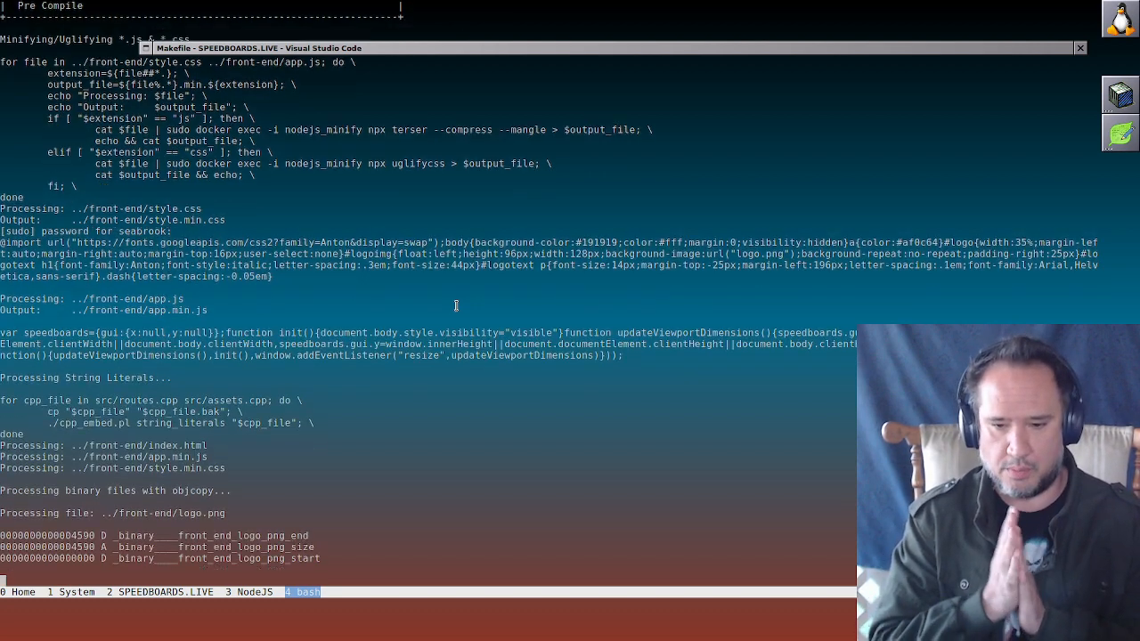
scroll(down, 3)
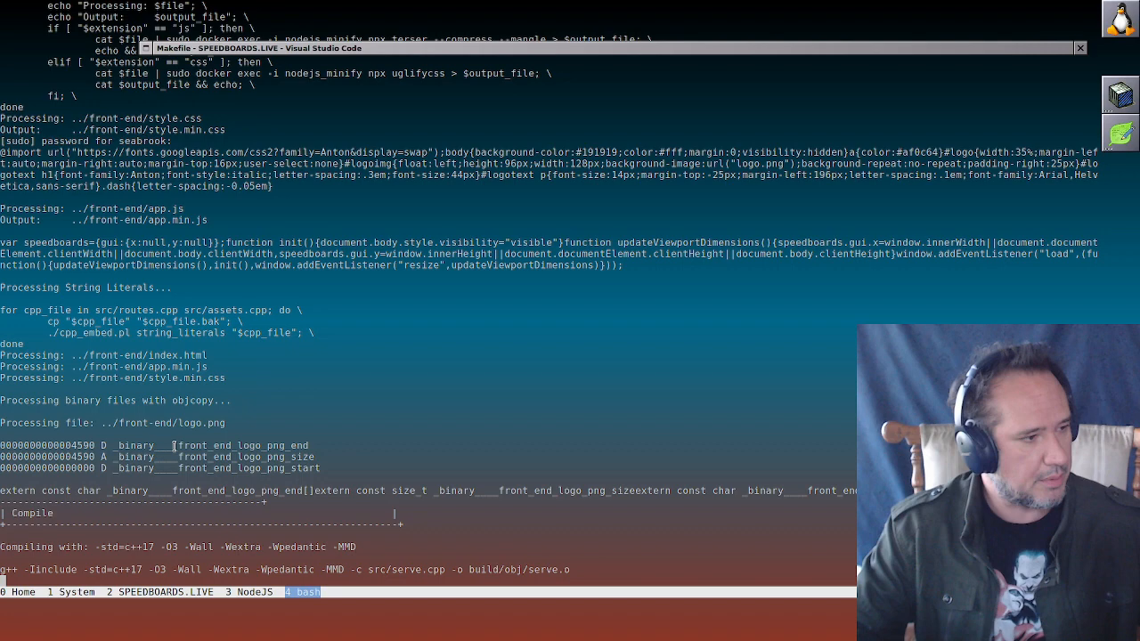
scroll(down, 3)
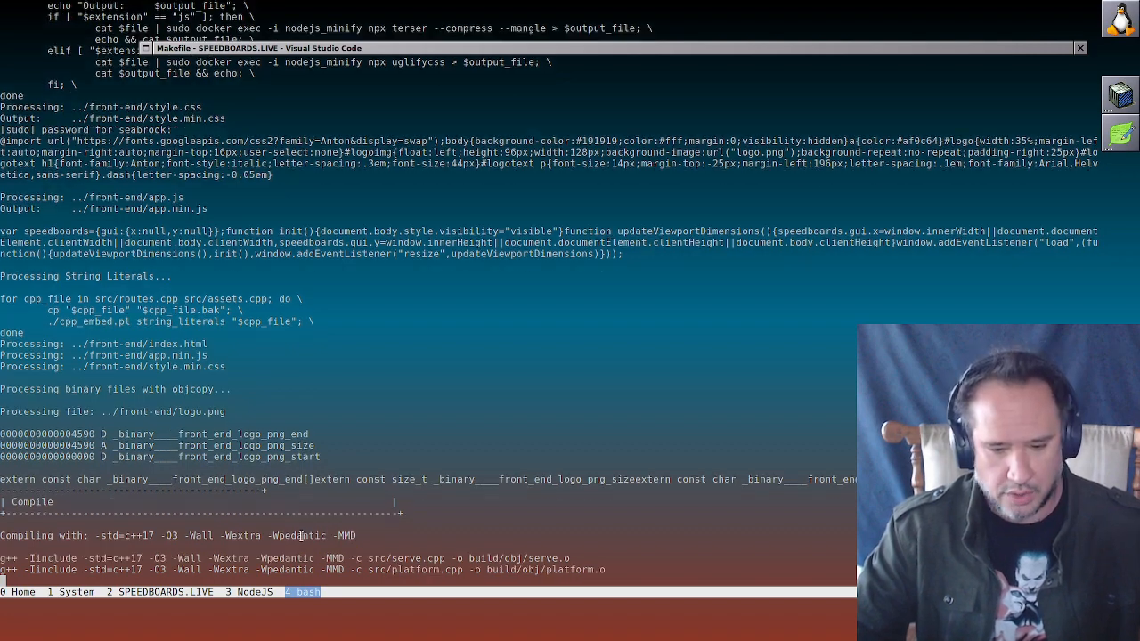
scroll(down, 3)
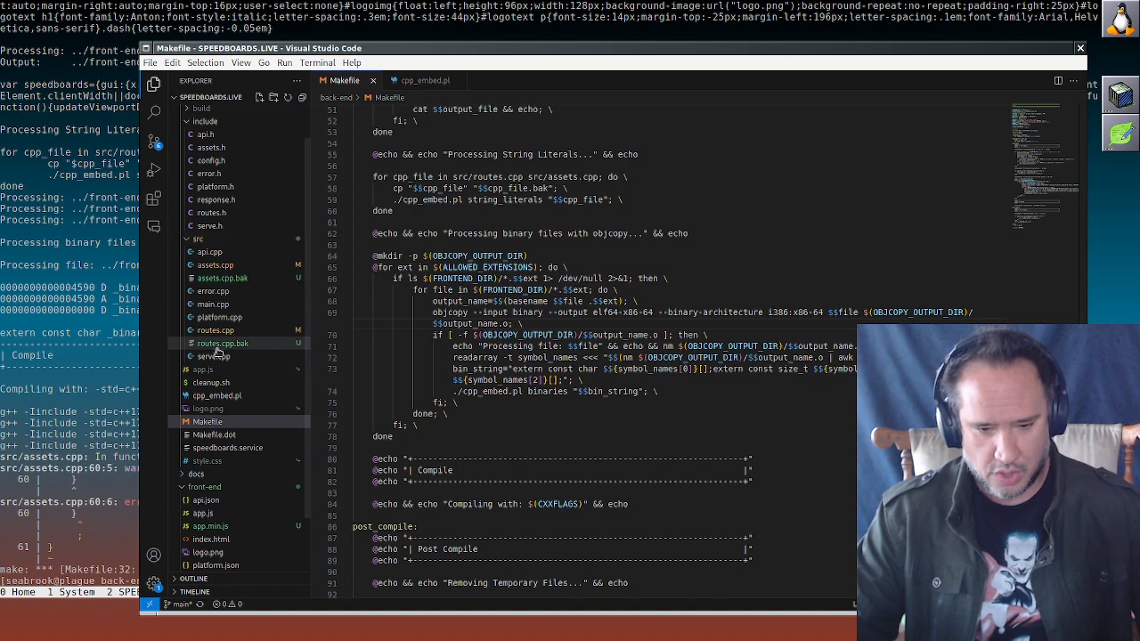
click(215, 330)
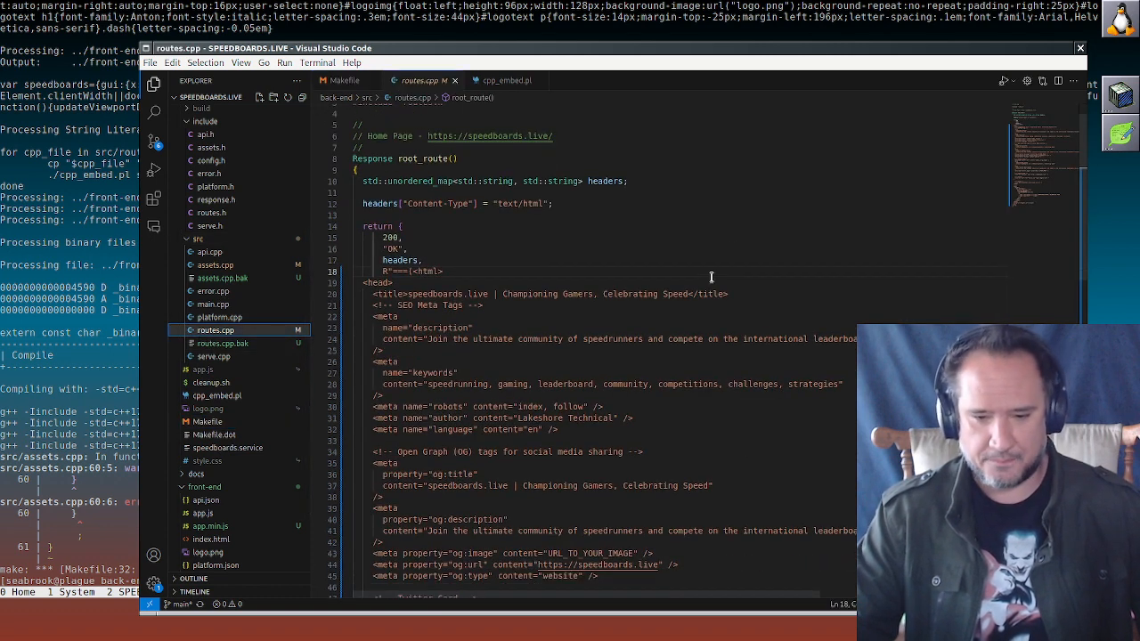
scroll(down, 3)
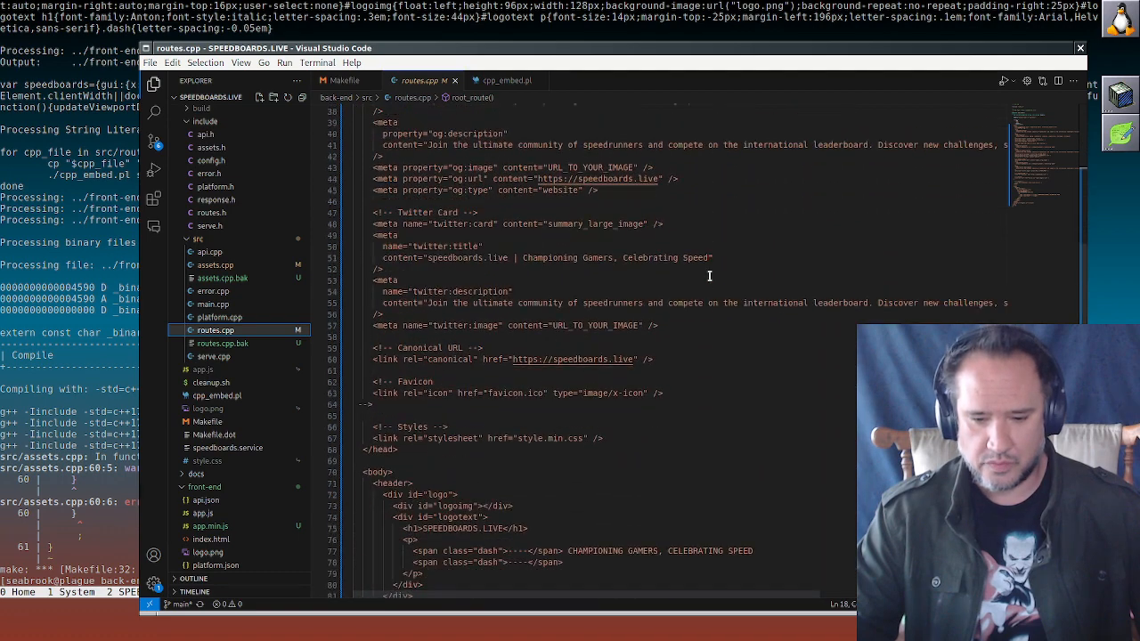
scroll(down, 3)
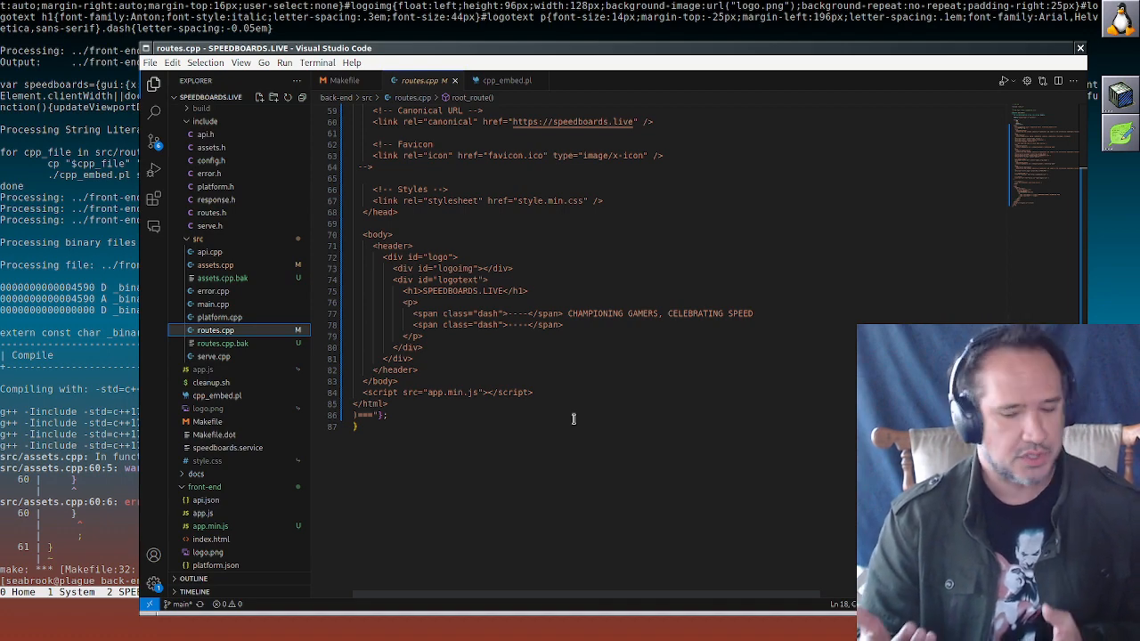
scroll(up, 3)
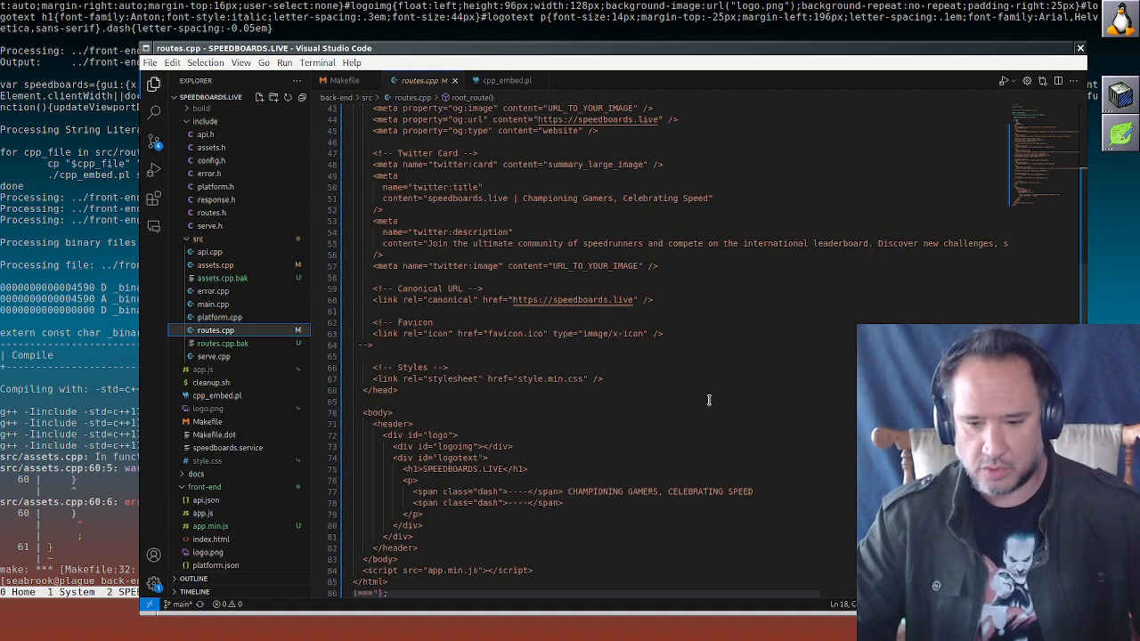
scroll(up, 3)
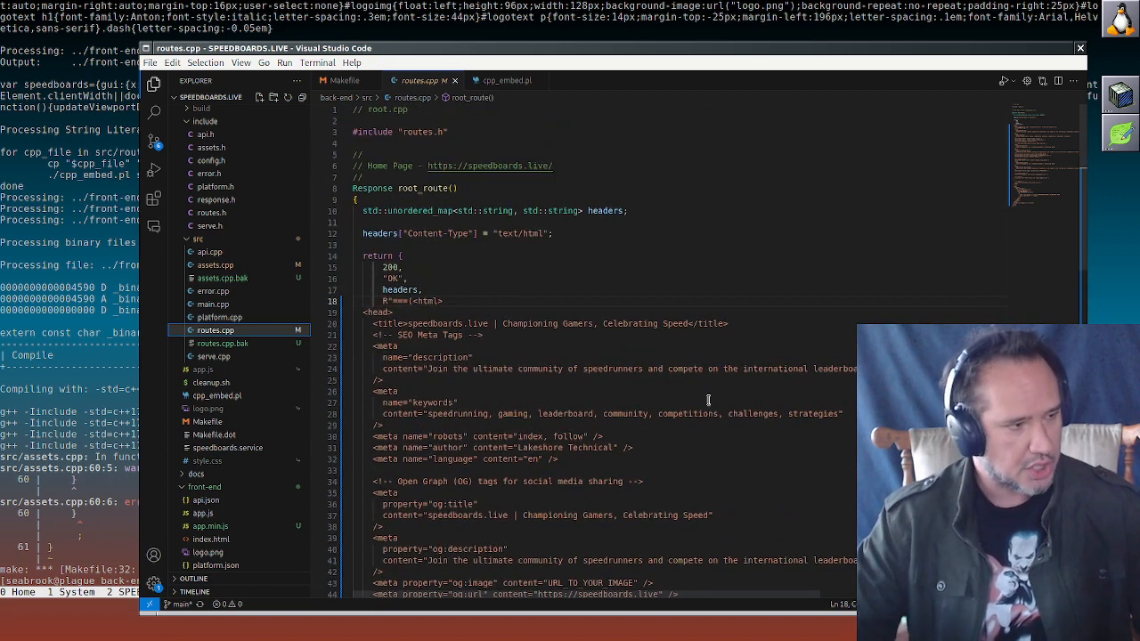
scroll(down, 3)
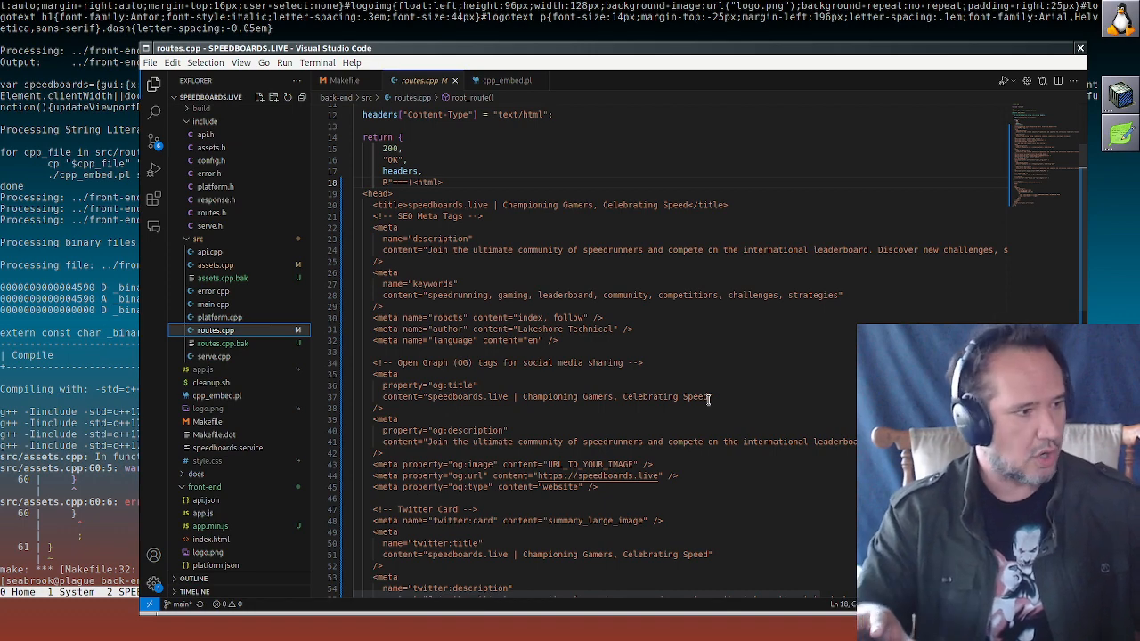
scroll(up, 3)
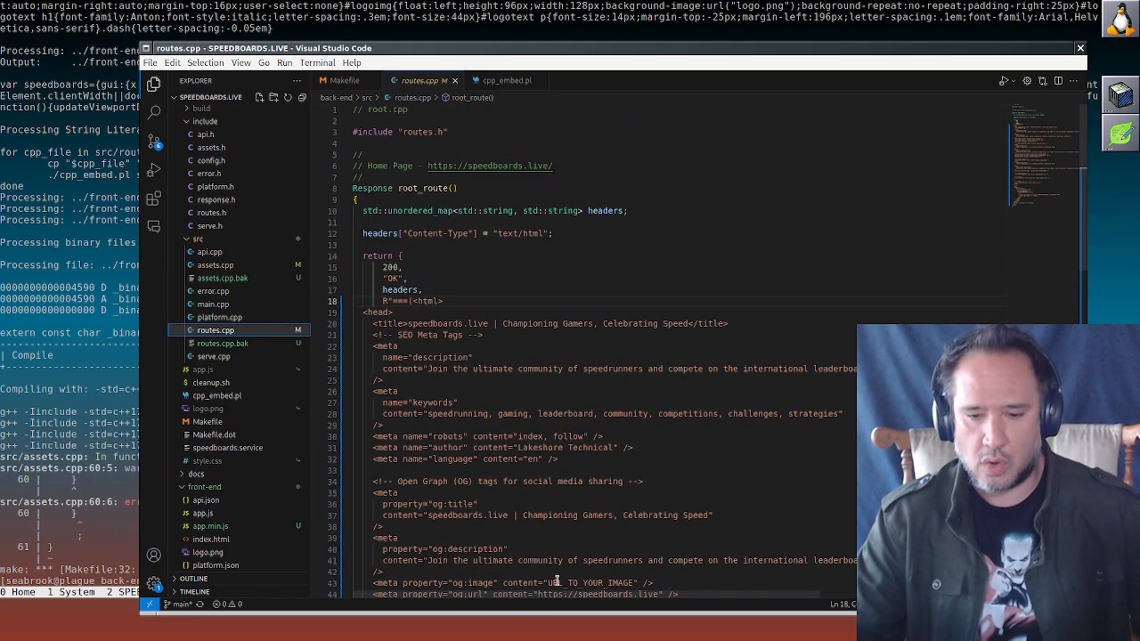
scroll(down, 3)
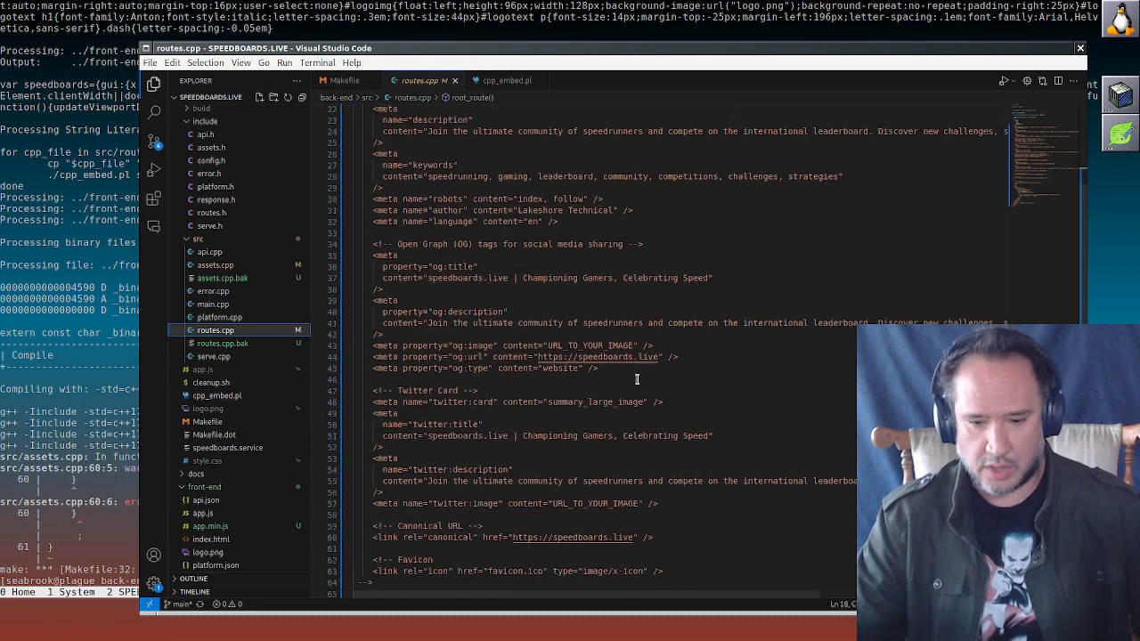
scroll(down, 3)
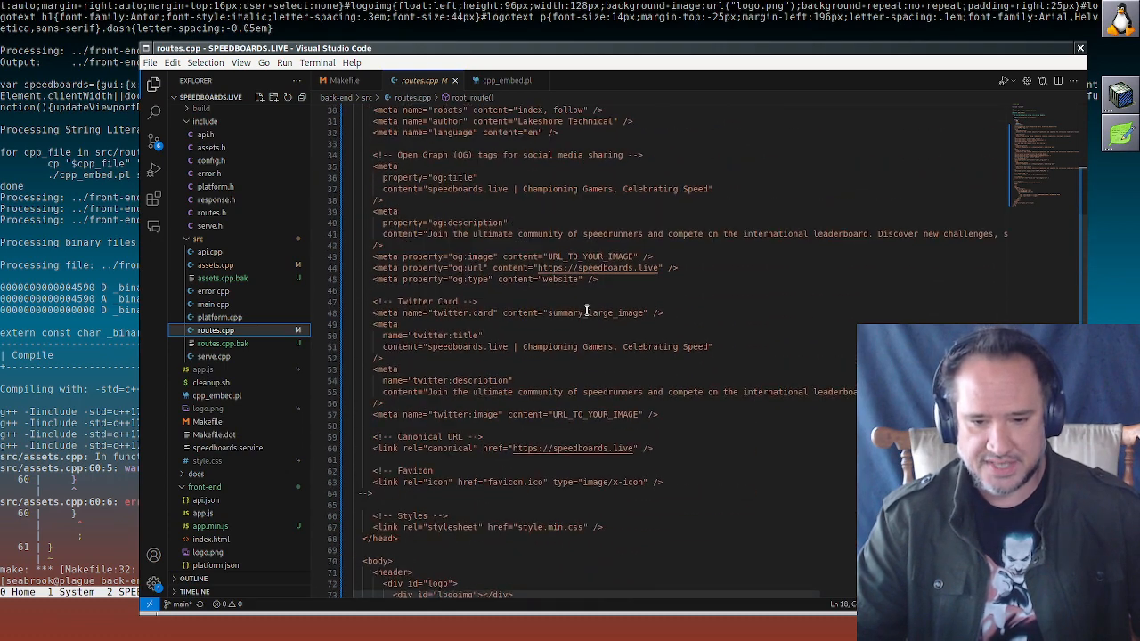
scroll(up, 3)
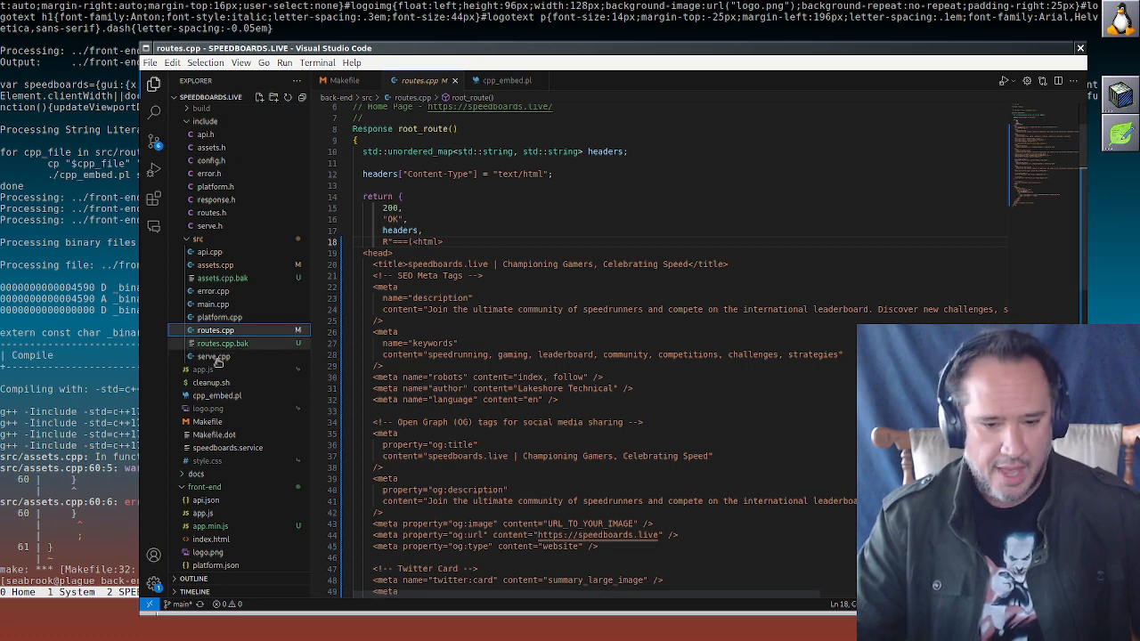
mouse_move(221, 344)
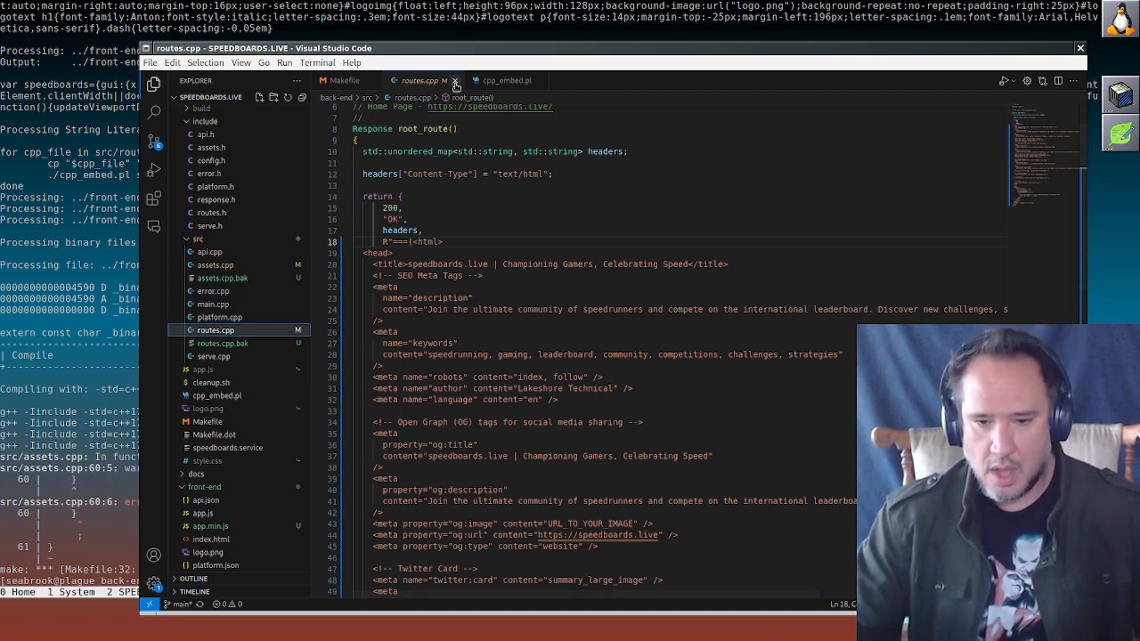
View the Makefile, then inspect the generated assets.cpp's embedded minified JavaScript and CSS strings.
click(342, 80)
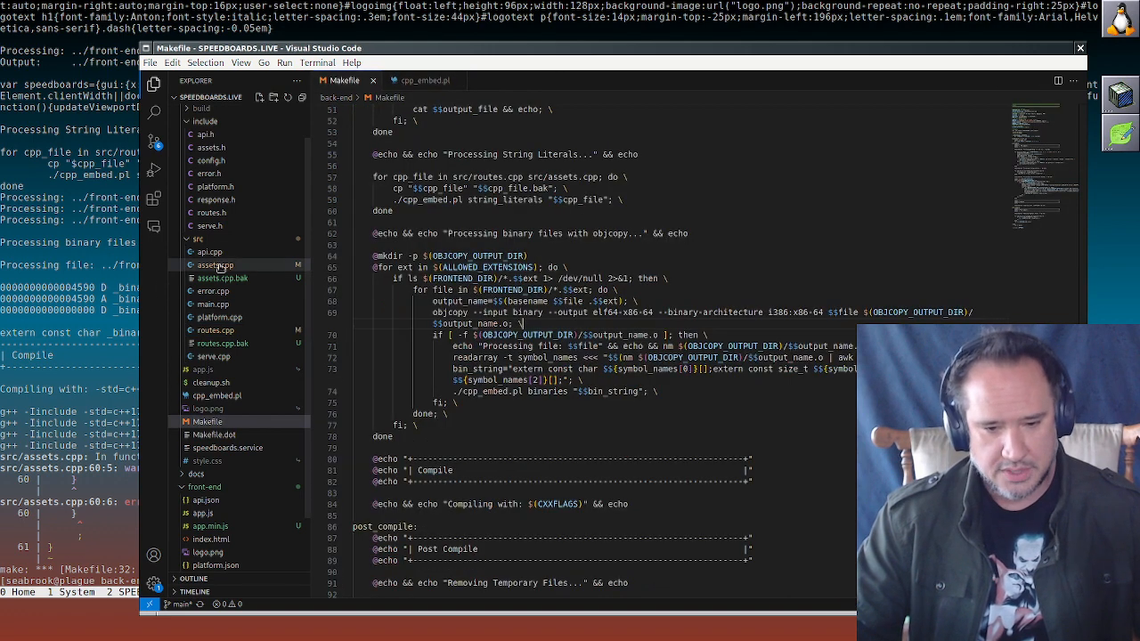
click(216, 264)
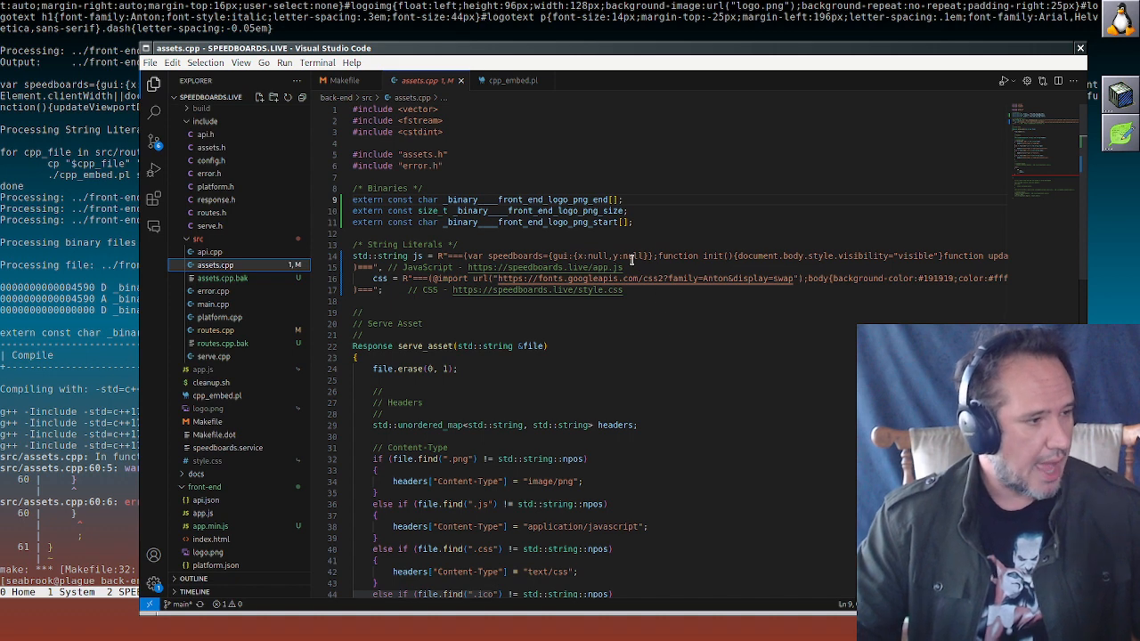
mouse_move(633, 257)
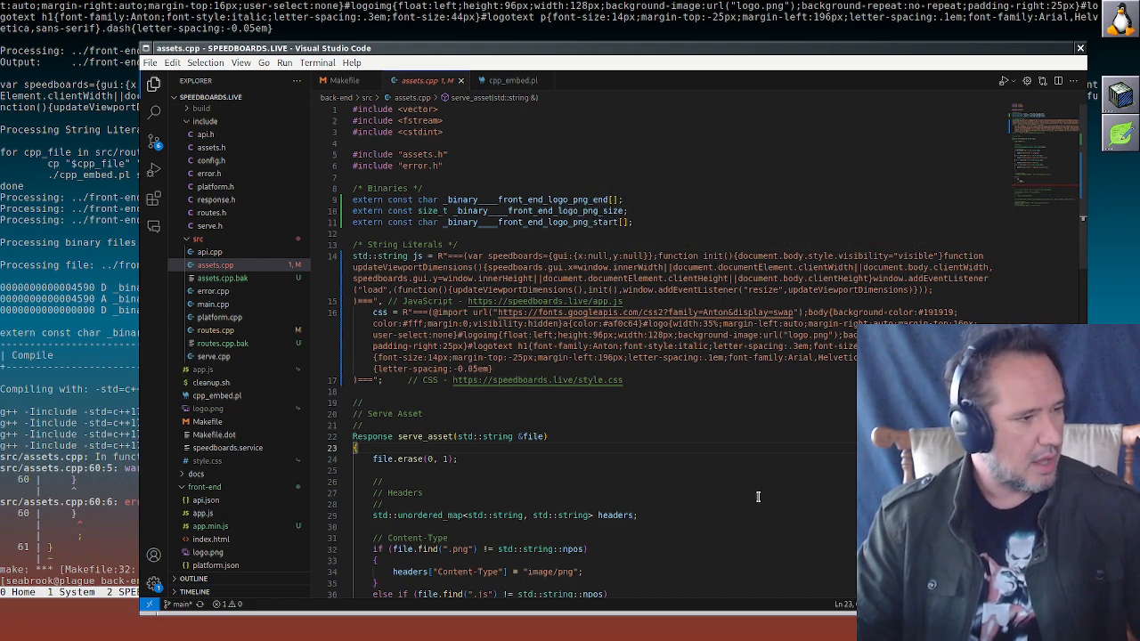
scroll(down, 3)
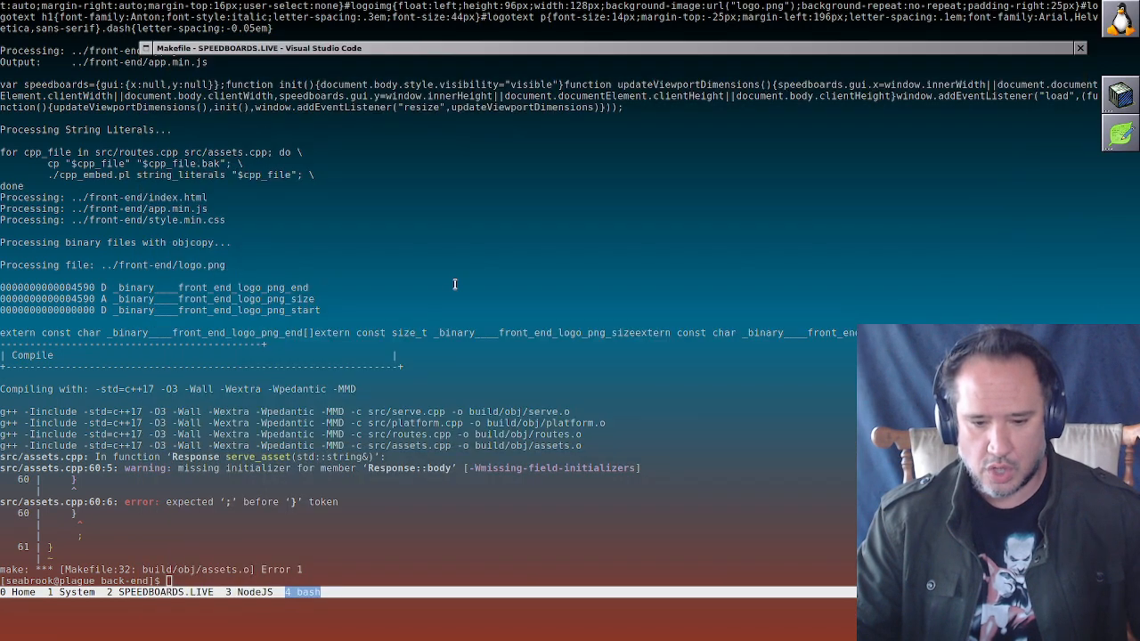
Run ./cleanup.sh to remove the build output and .bak source copies.
text(./cleanup.sh)
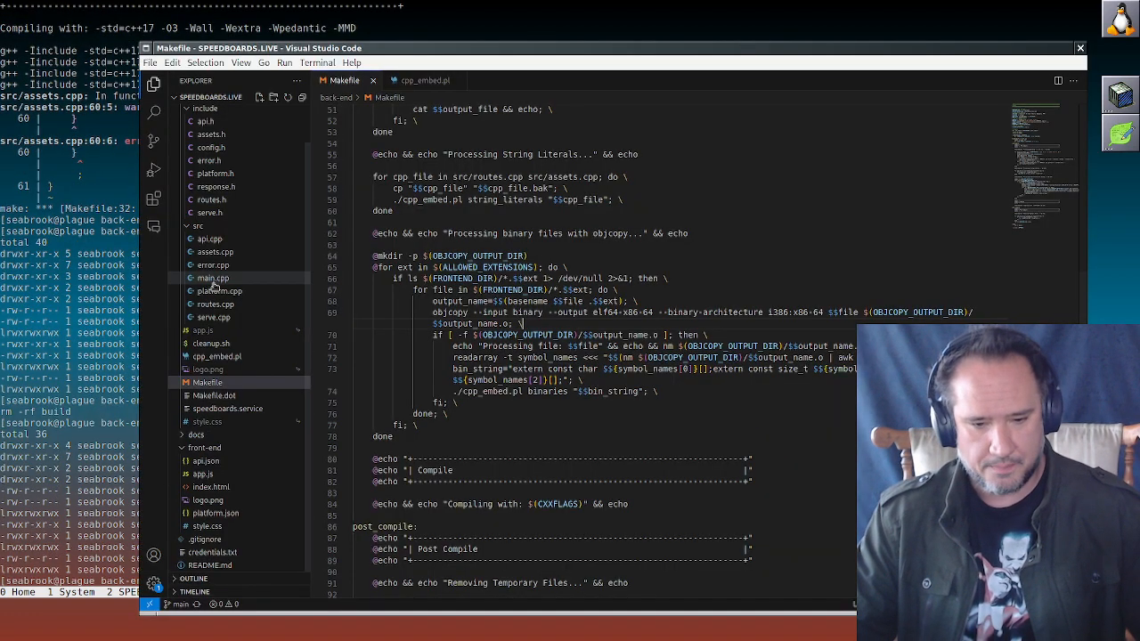
Review routes.cpp, then assets.cpp's serve_asset with its index.html, app.min.js and style.min.css placeholders.
click(215, 303)
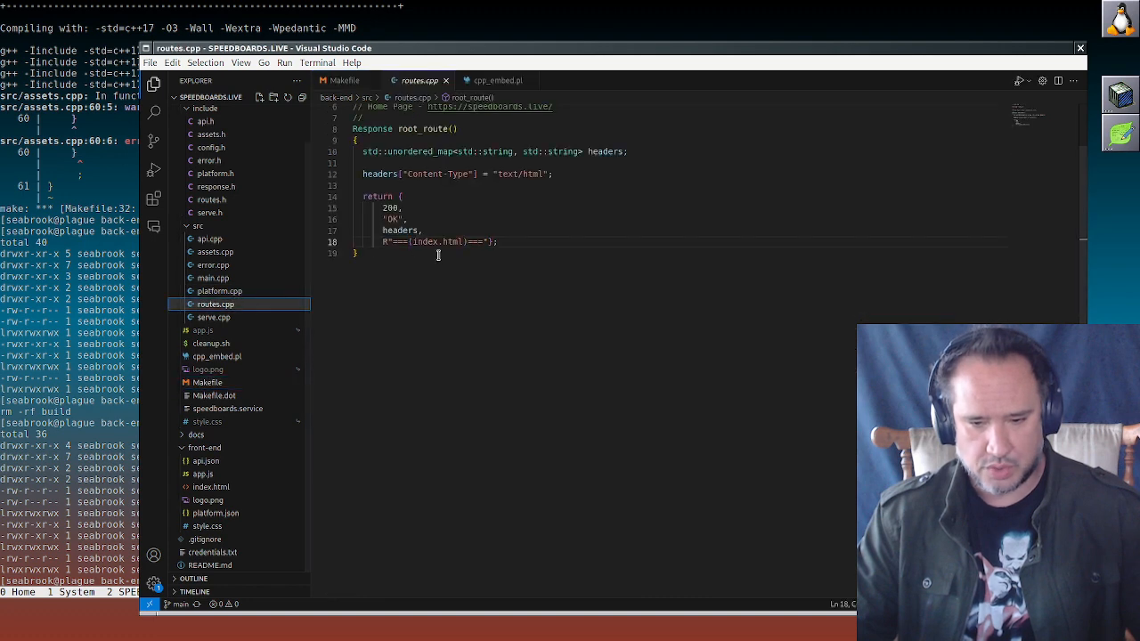
scroll(up, 3)
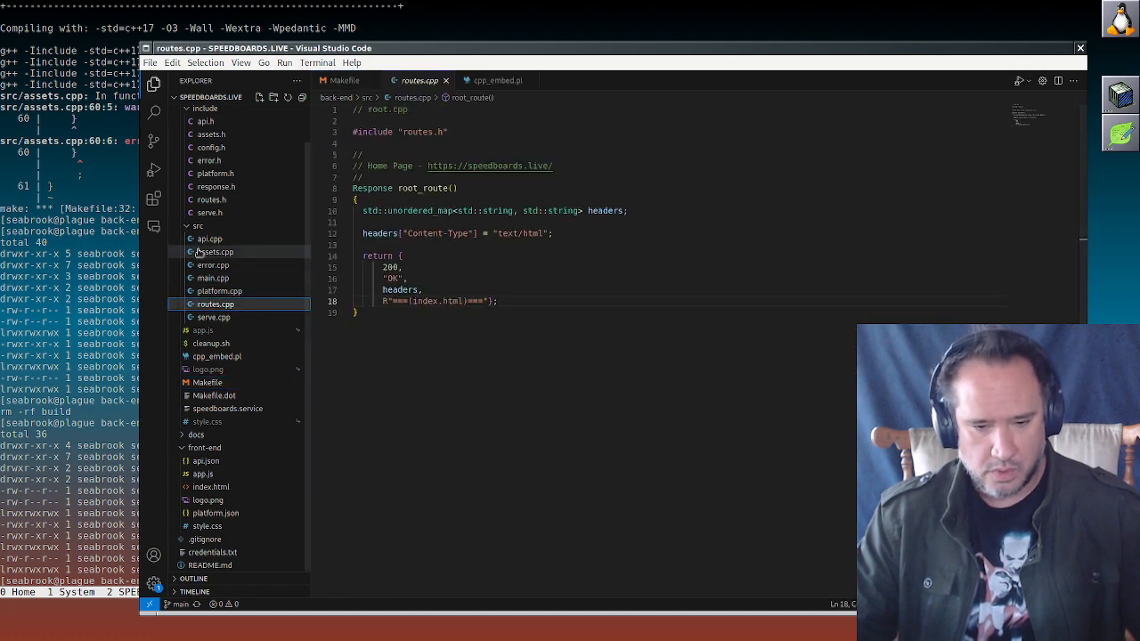
click(214, 253)
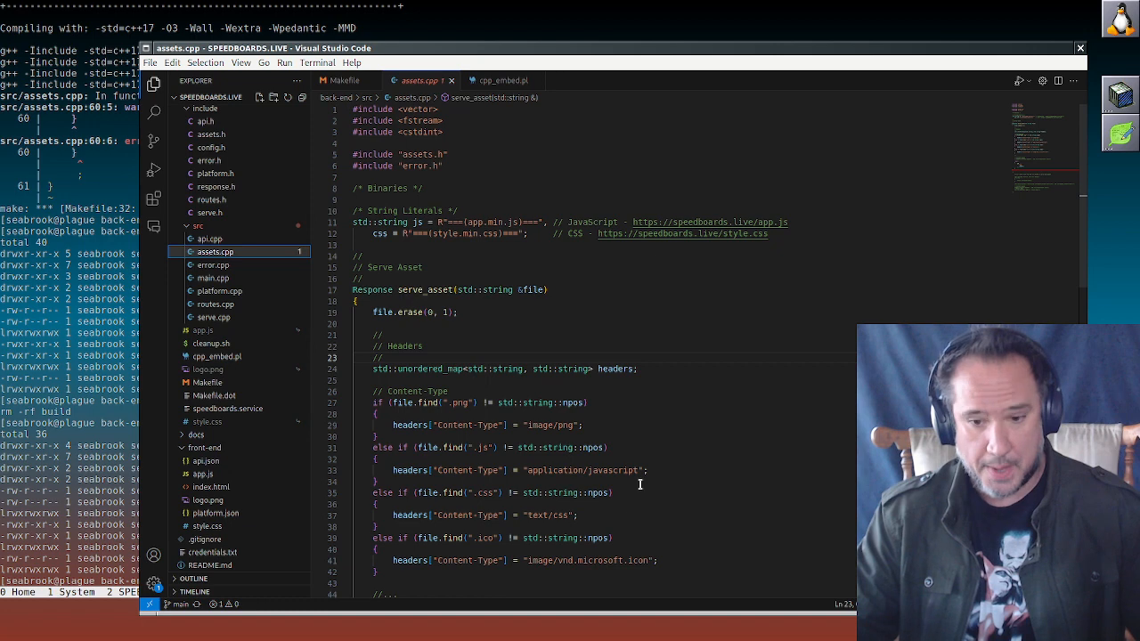
scroll(down, 3)
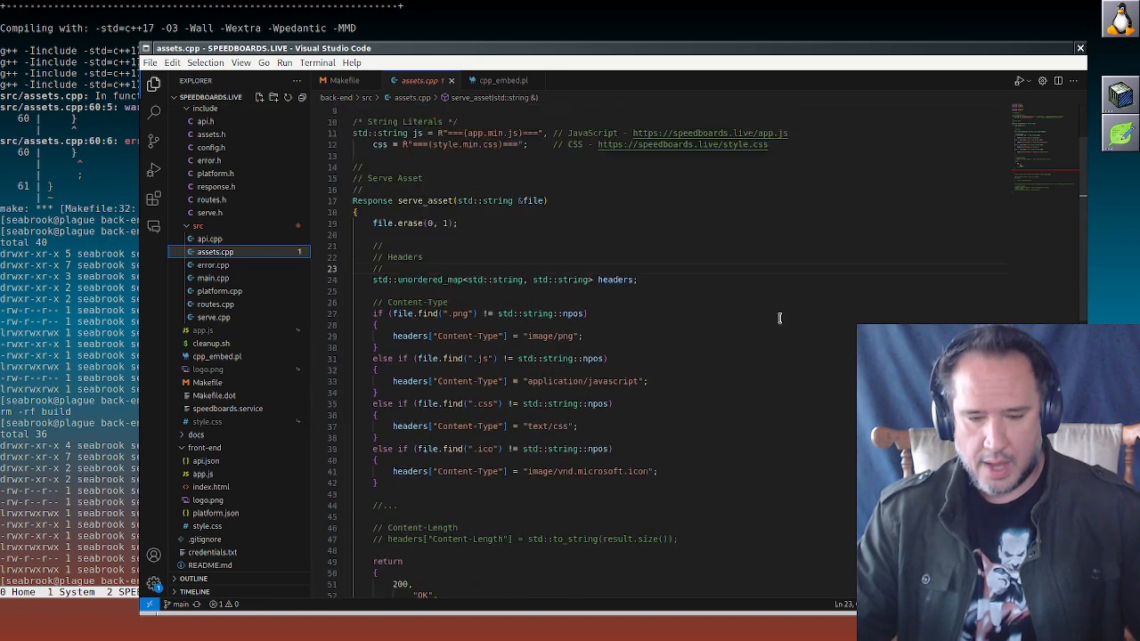
scroll(up, 3)
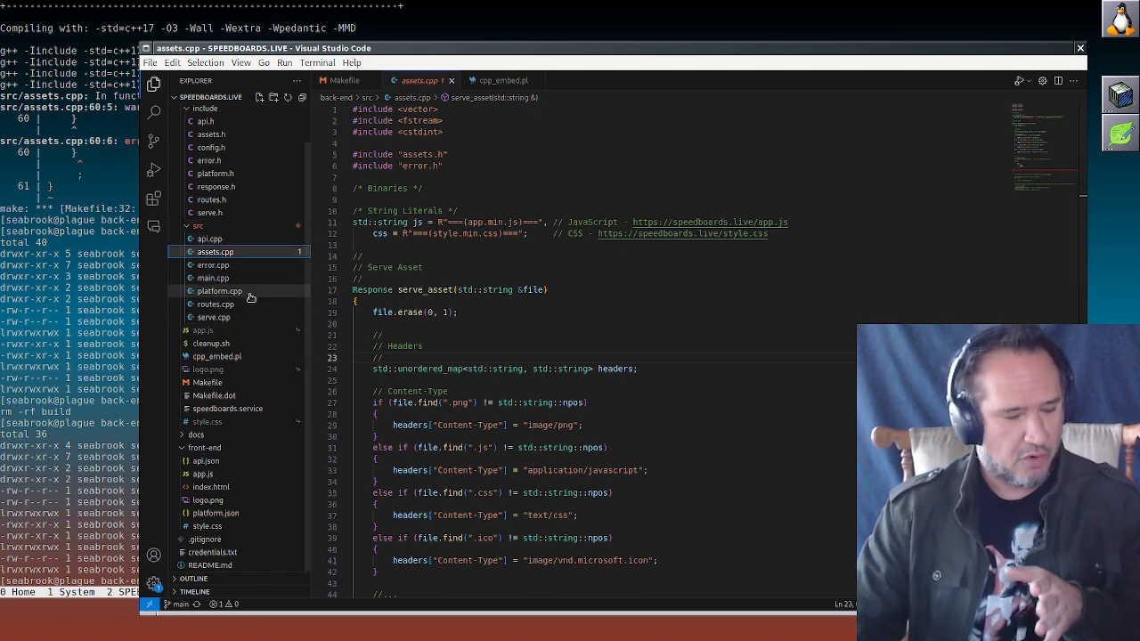
mouse_move(219, 292)
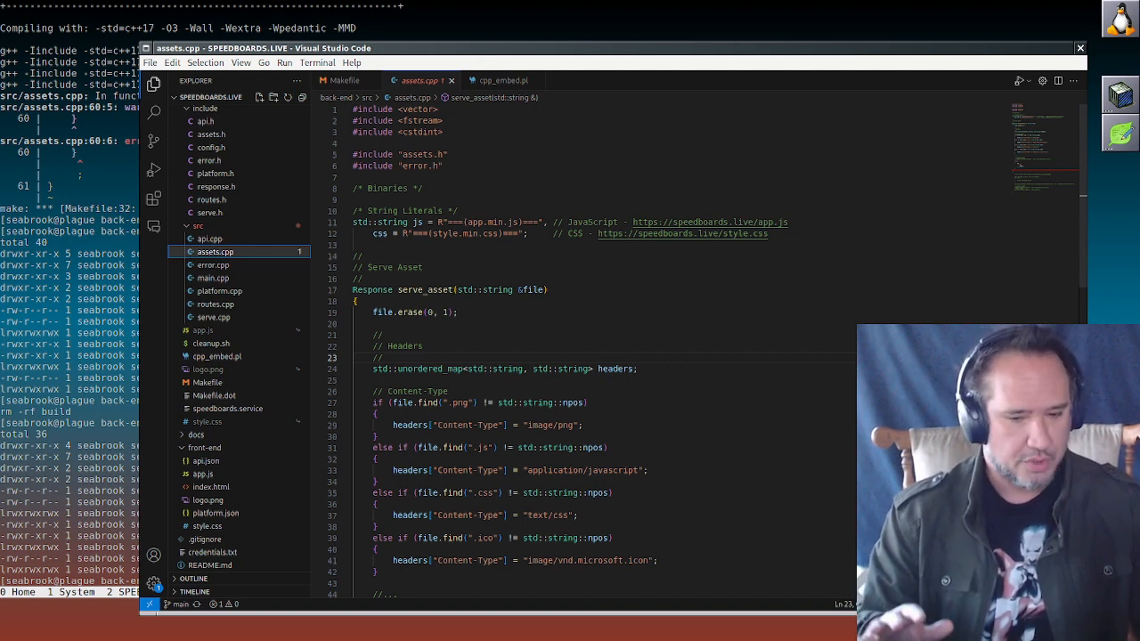
mouse_move(194, 623)
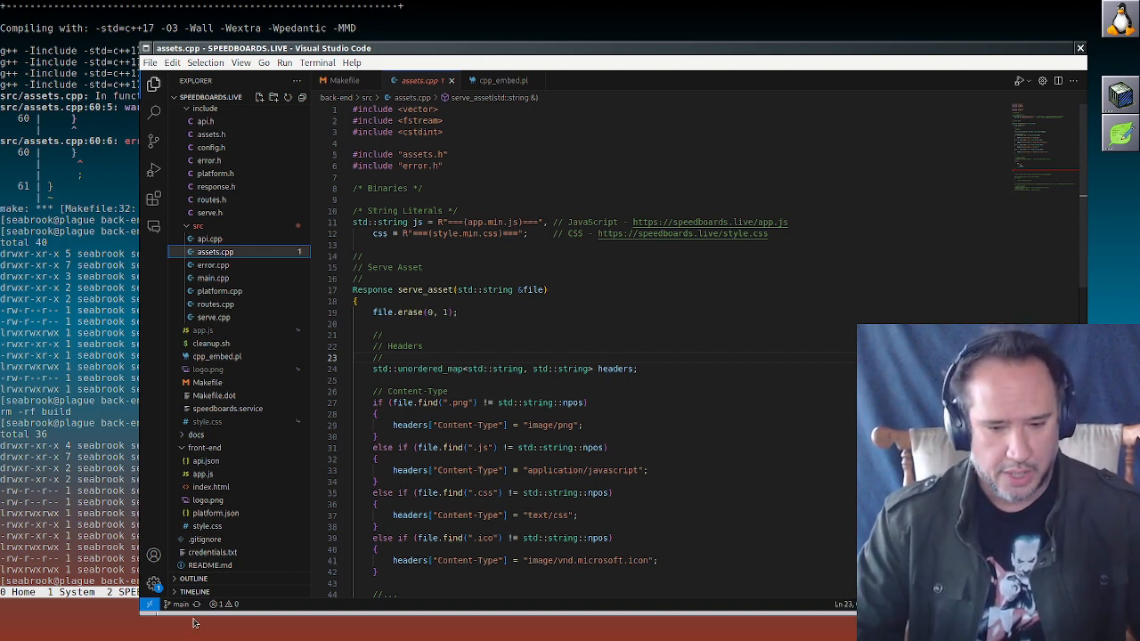
scroll(down, 3)
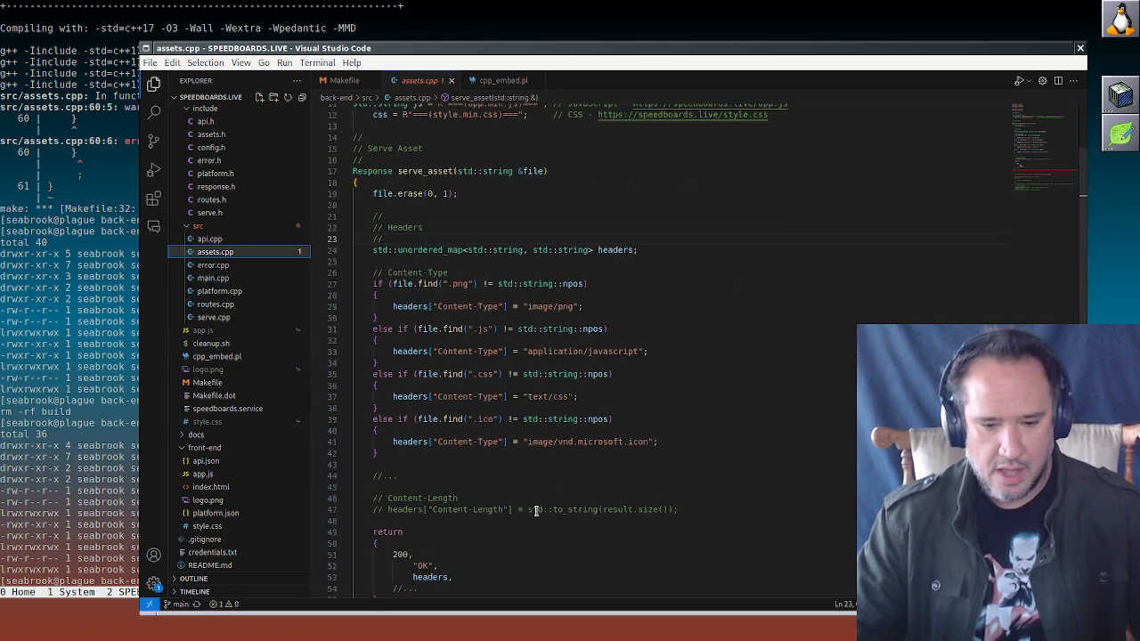
scroll(up, 3)
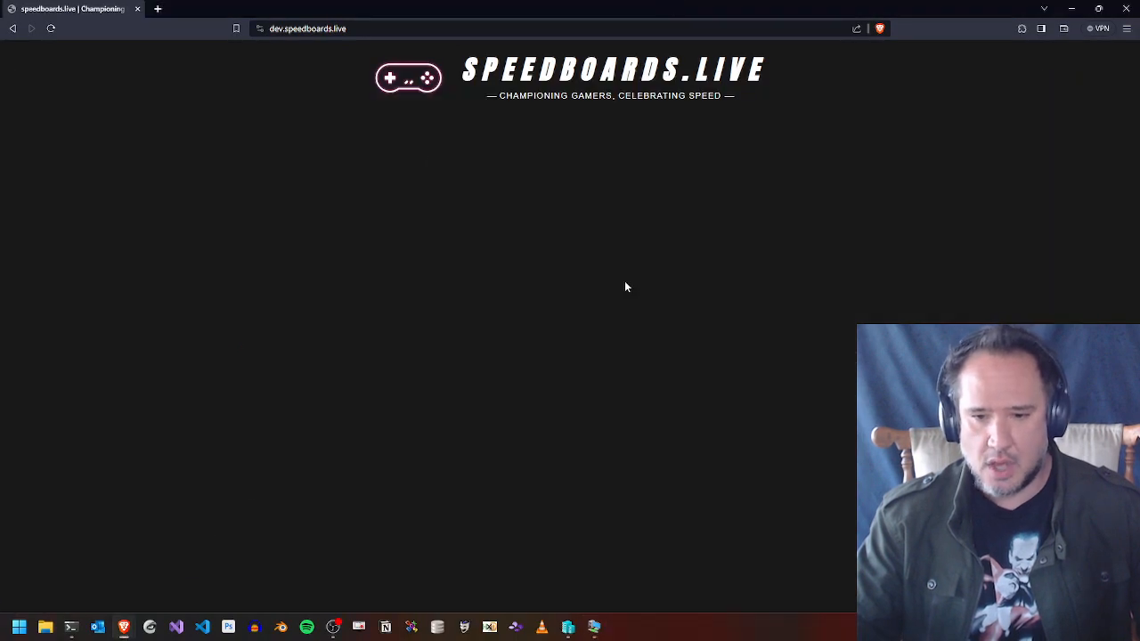
mouse_move(955, 232)
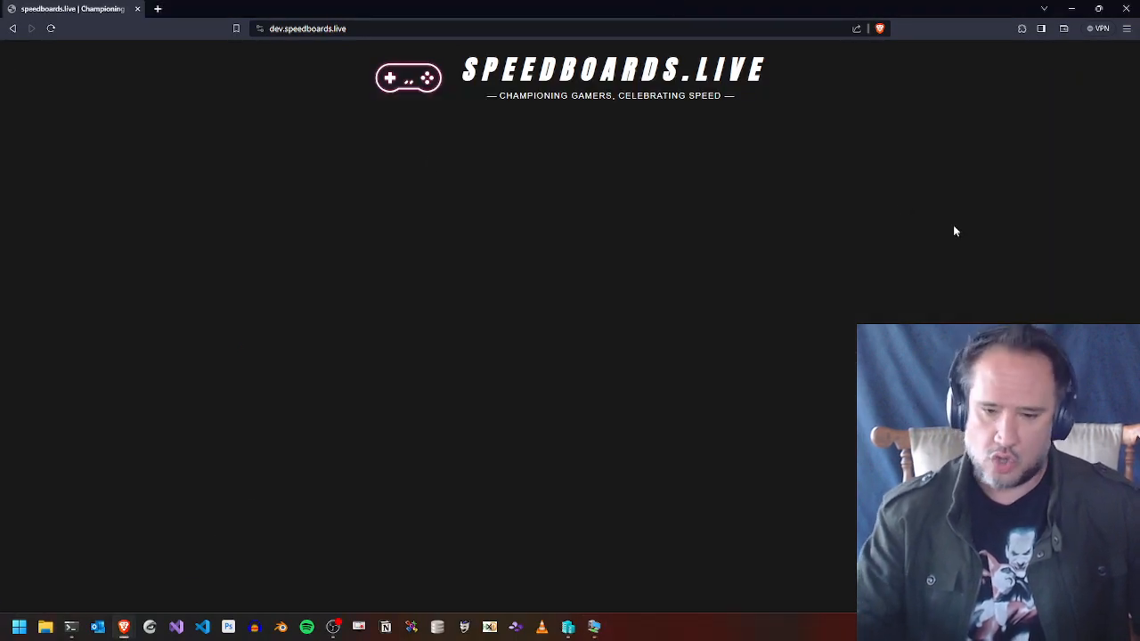
Bring up Brave DevTools on the Network panel for dev.speedboards.live via F12.
key(F12)
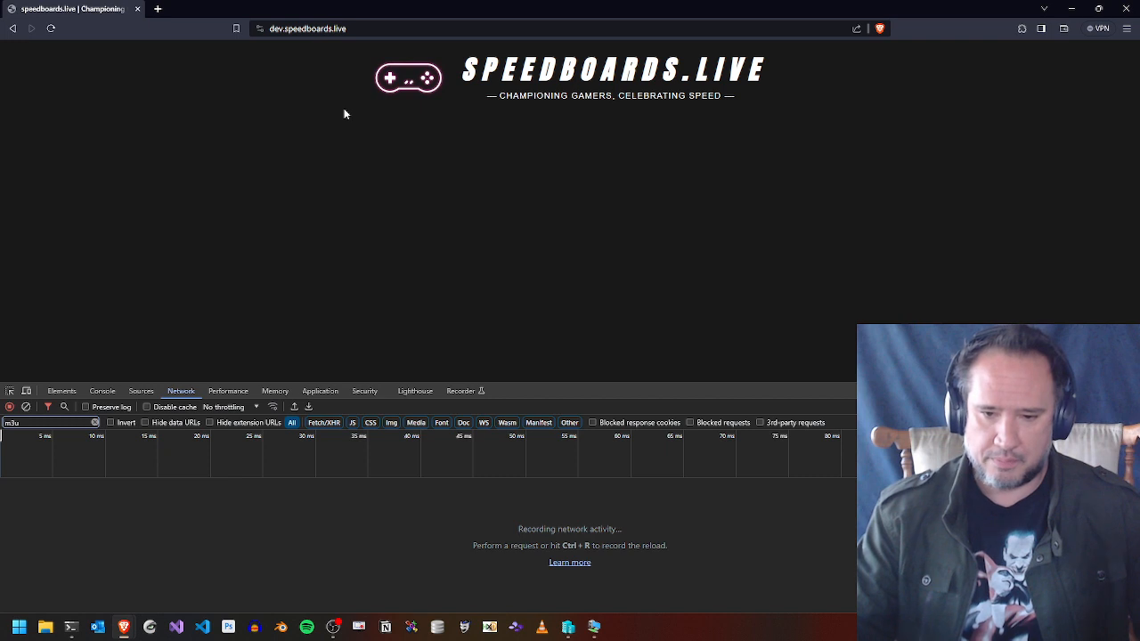